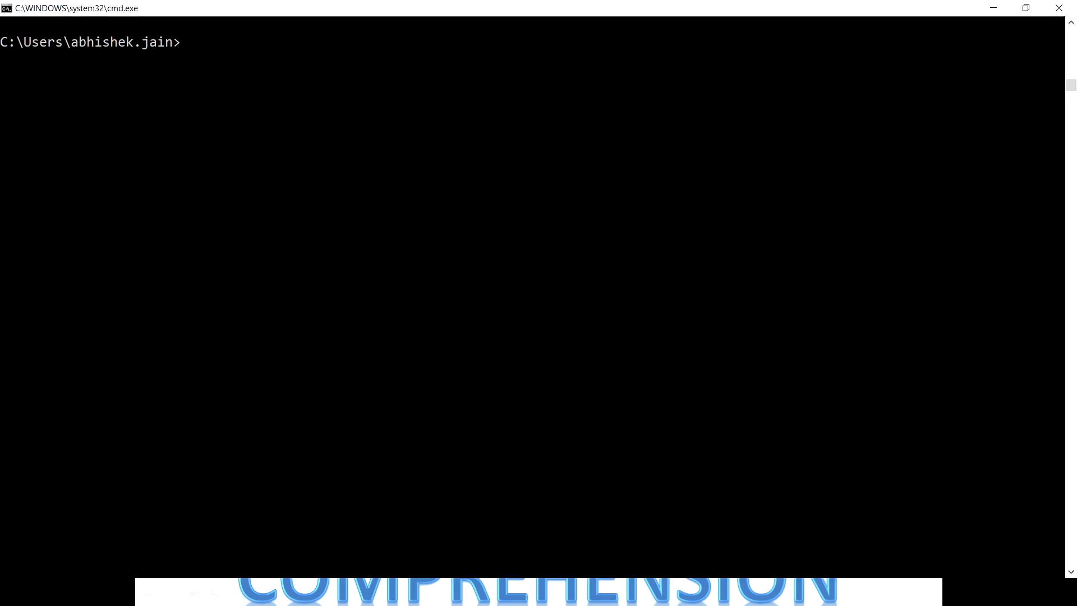
- Run pip install allennlp --upgrade and read through its already-satisfied dependency output
type("pip install a")
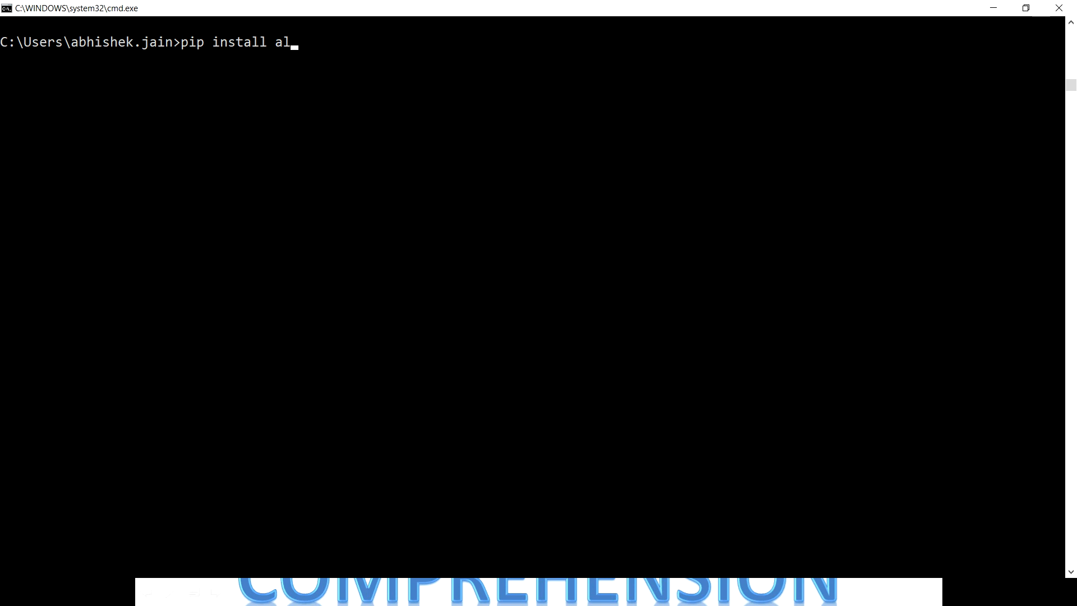
type("lennlp")
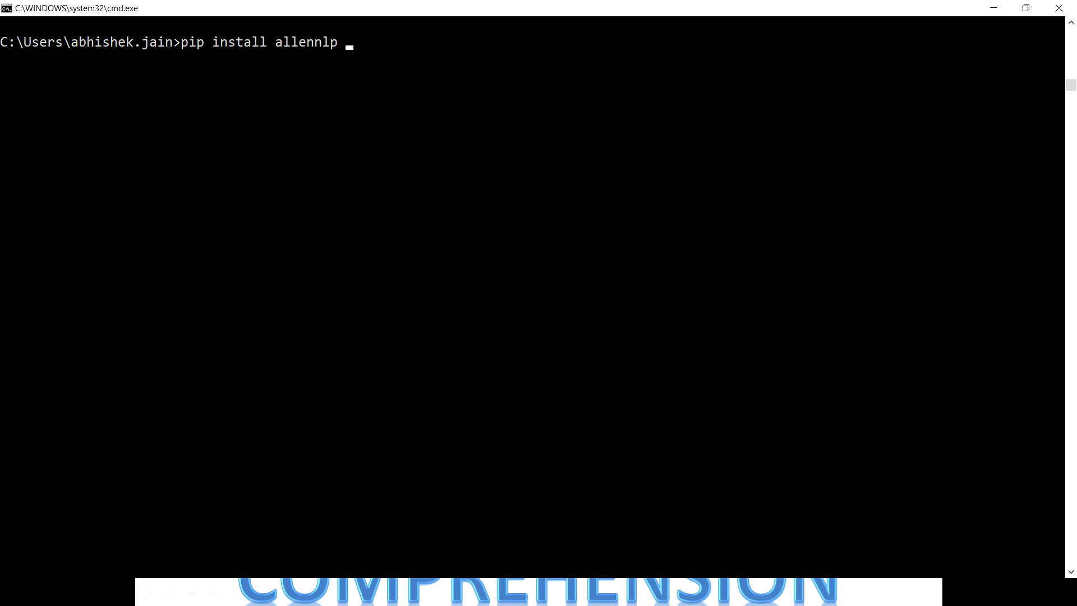
type("--upgrade")
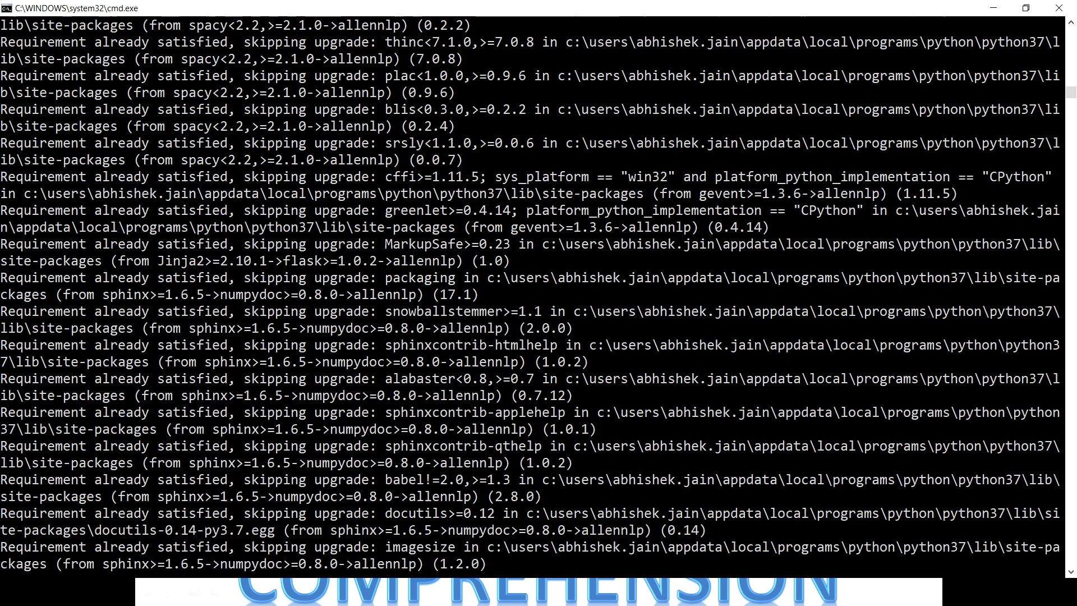
scroll("down", 3)
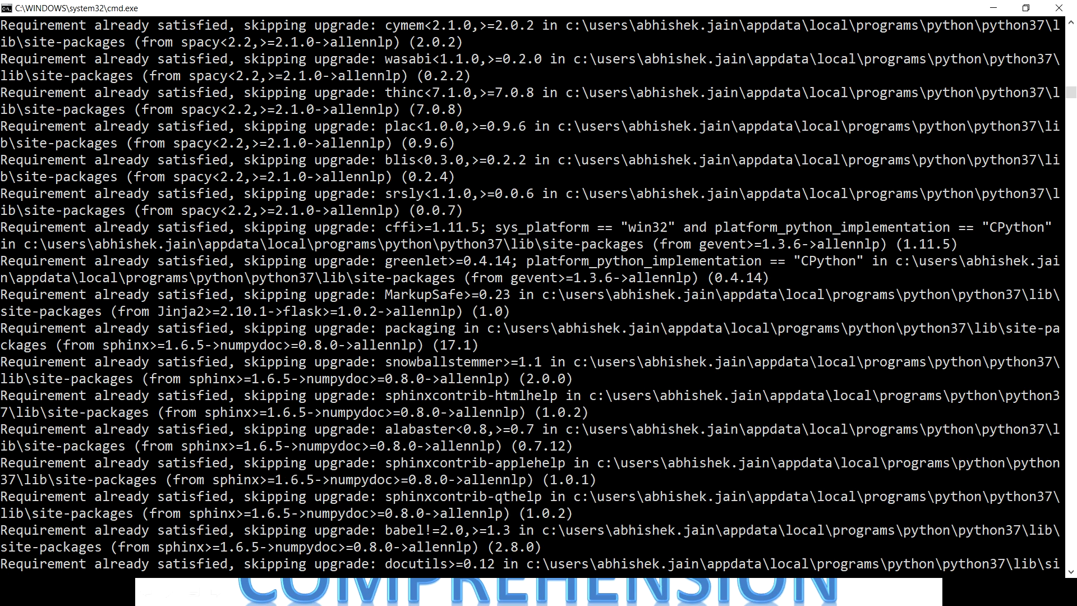
scroll("down", 3)
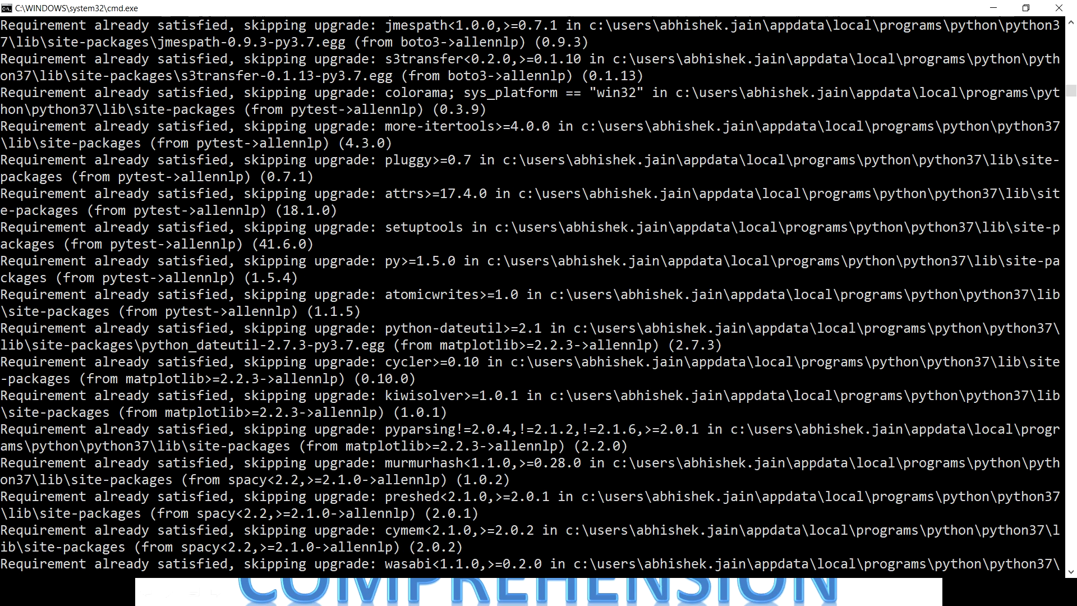
scroll("down", 3)
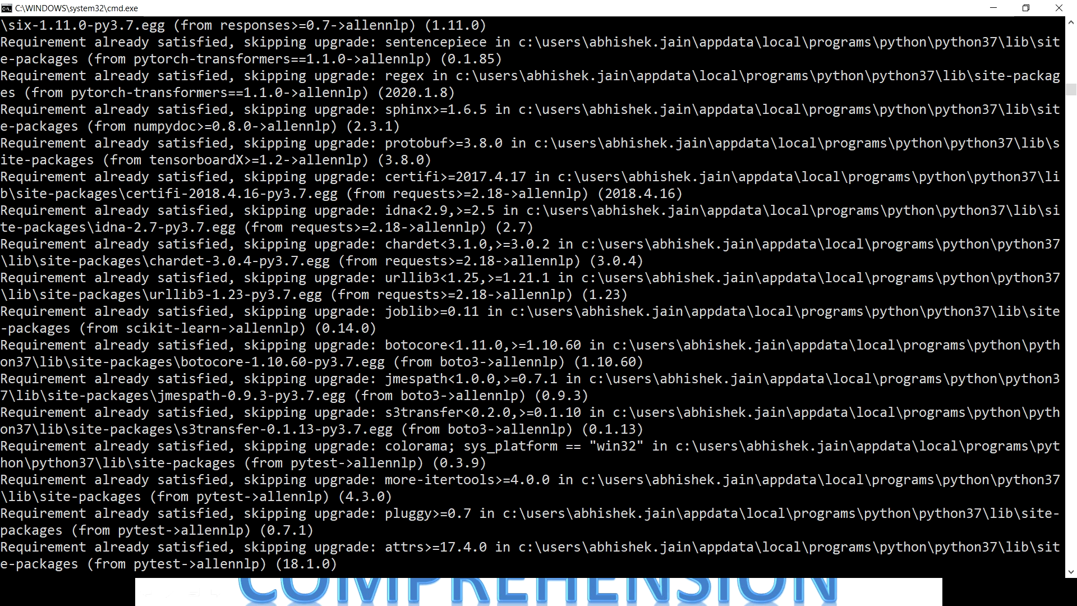
scroll("down", 3)
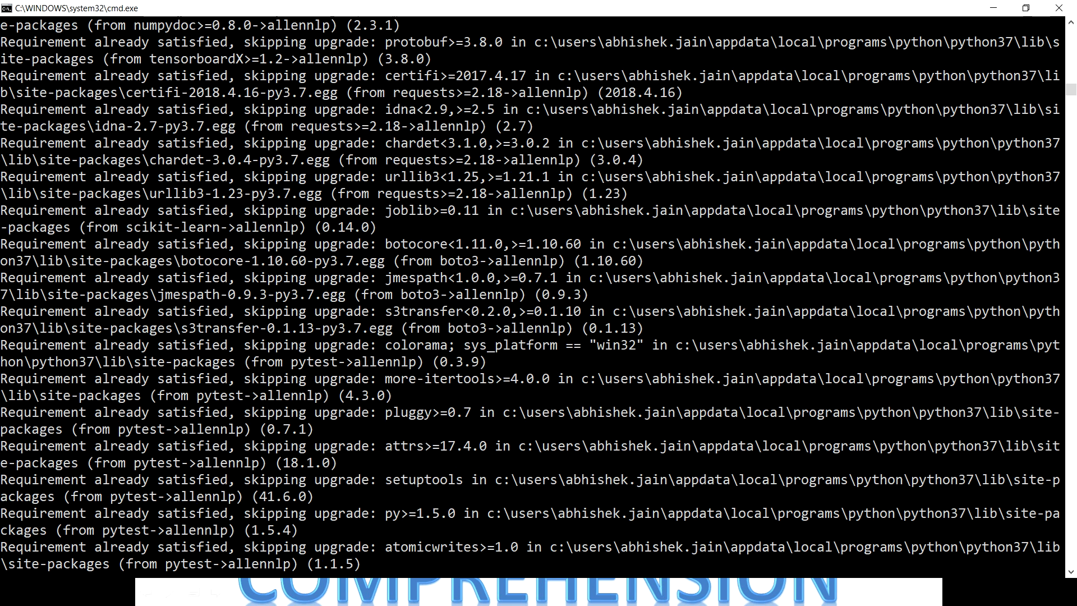
scroll("down", 3)
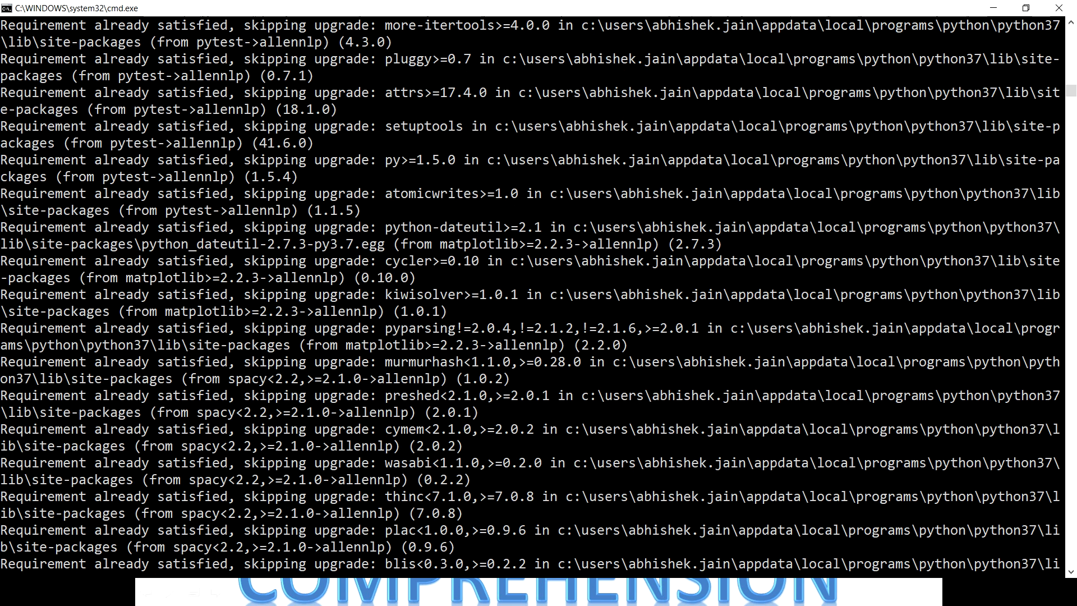
scroll("down", 3)
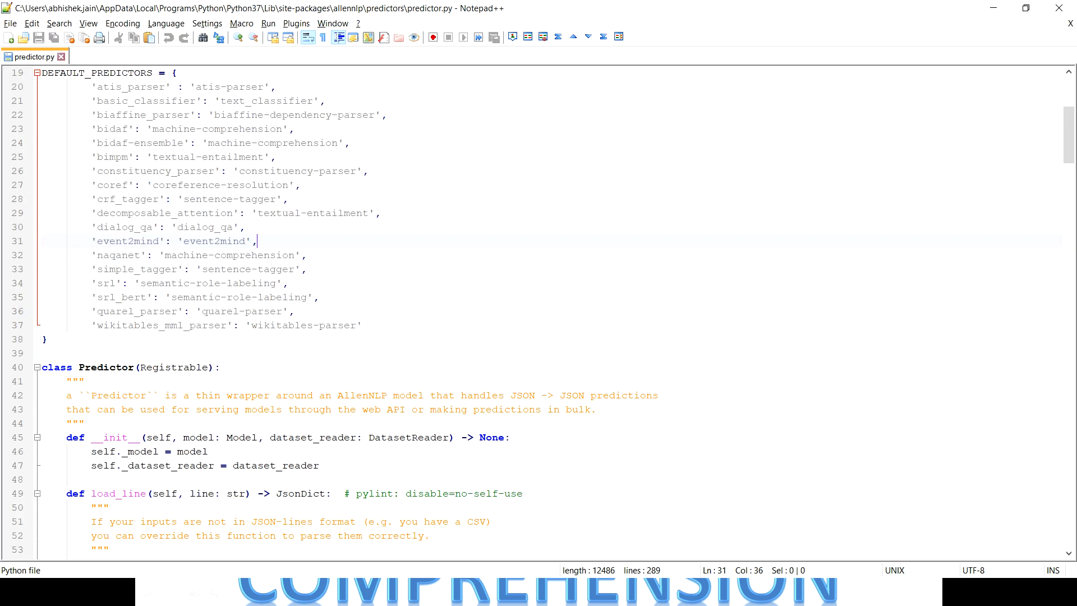
- Switch from predictor.py in Notepad++ back to the predictors folder in File Explorer
key("alt+tab")
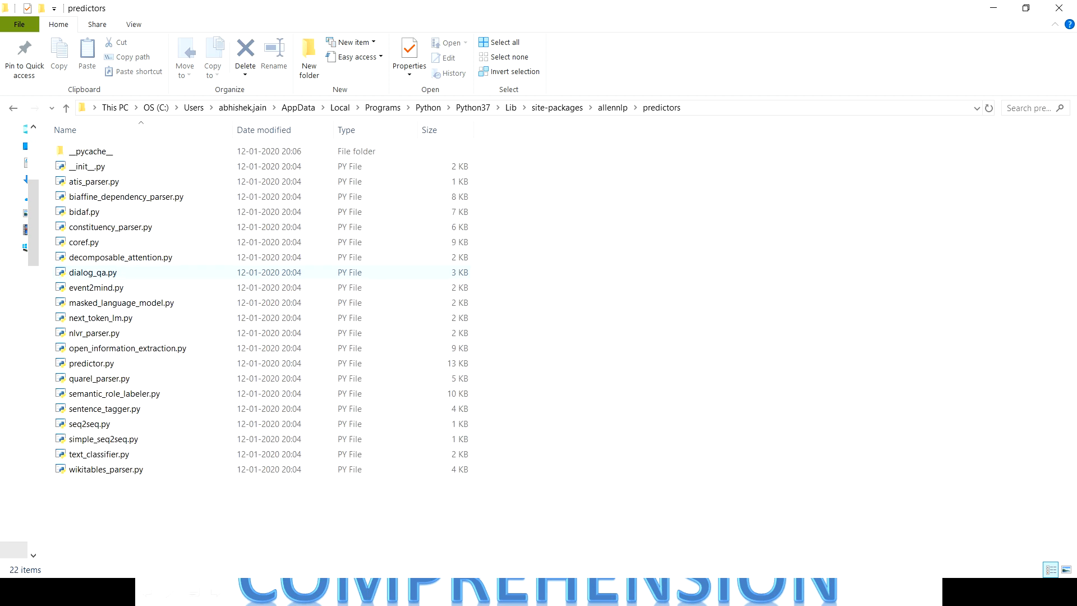
- Open predictor.py from the allennlp predictors folder
left_click(91, 363)
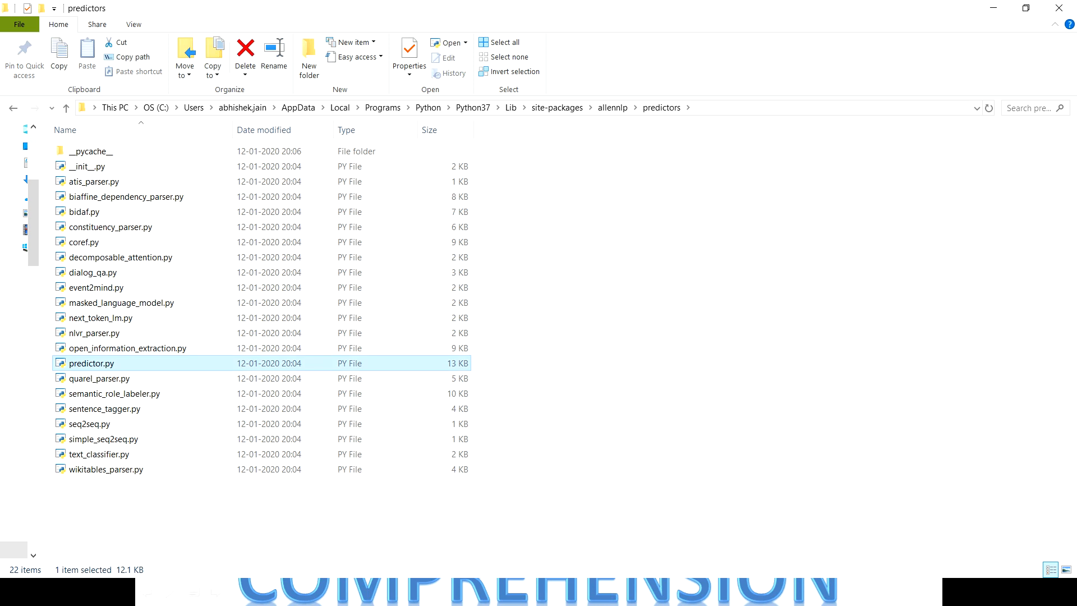
double_click(91, 362)
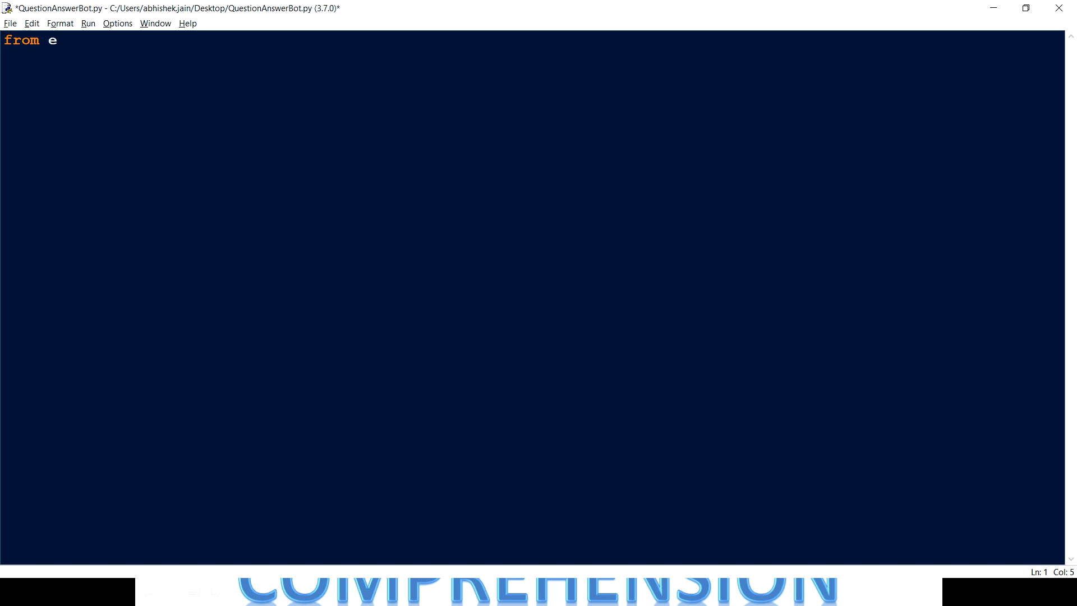
- Write the line importing Predictor from allennlp.predictors.predictor
type("llen")
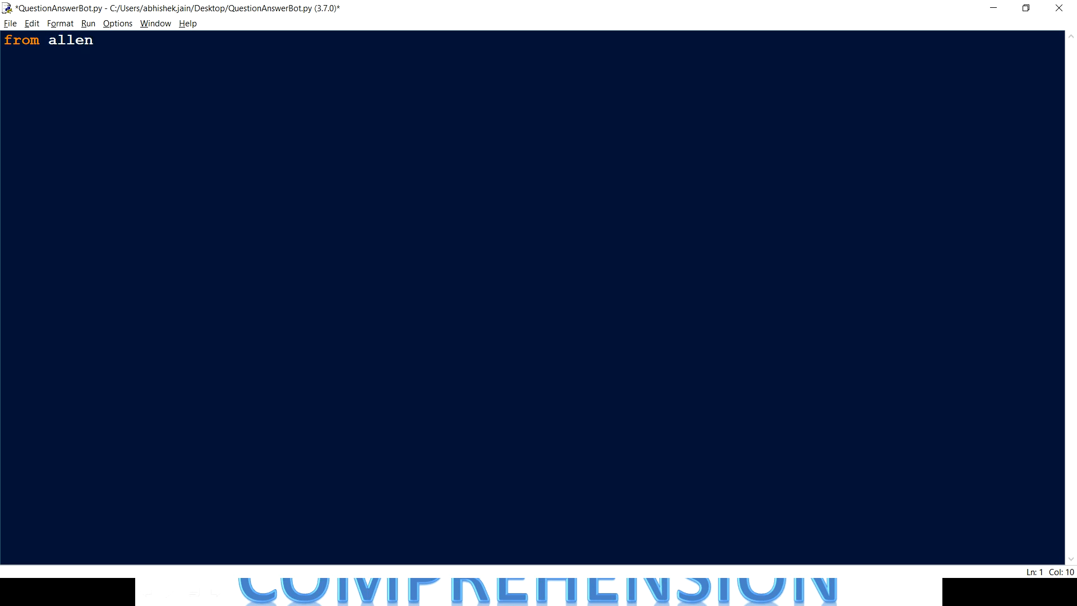
type("nlp.p")
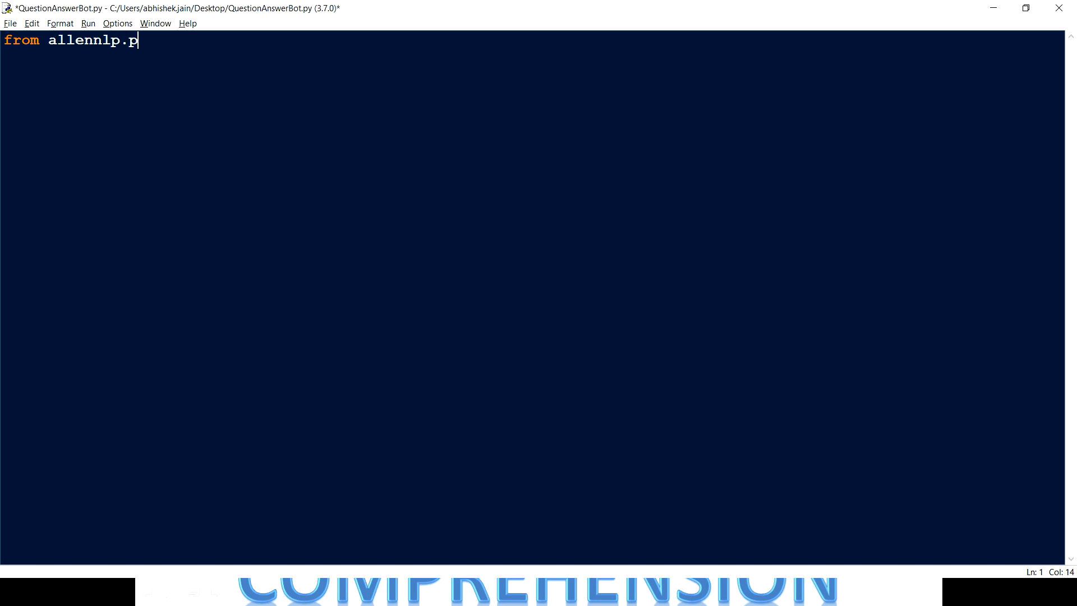
type("redictors.predicttor")
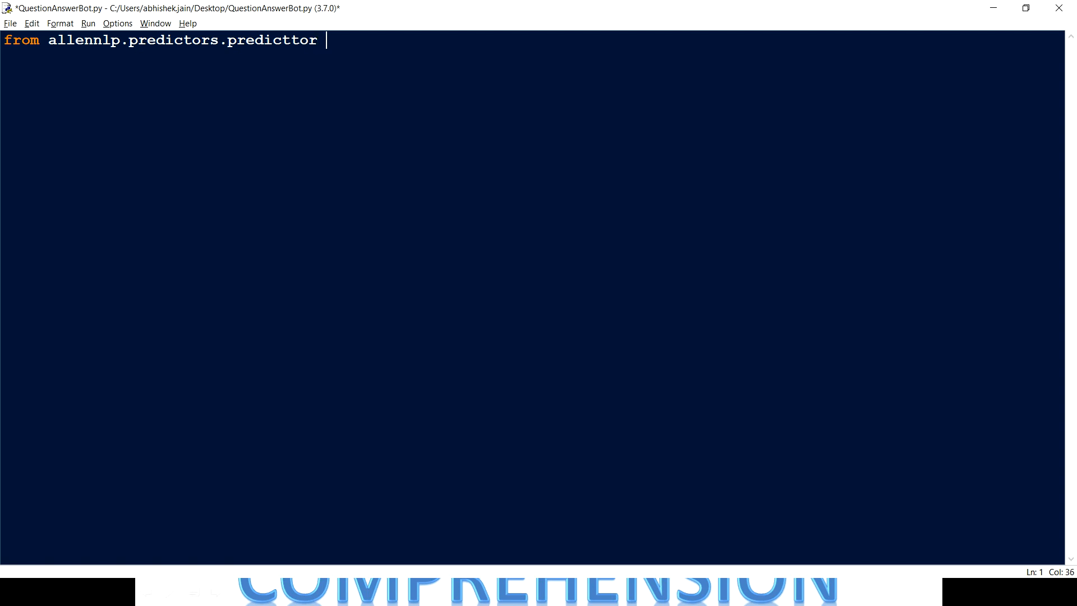
type("import Predictor")
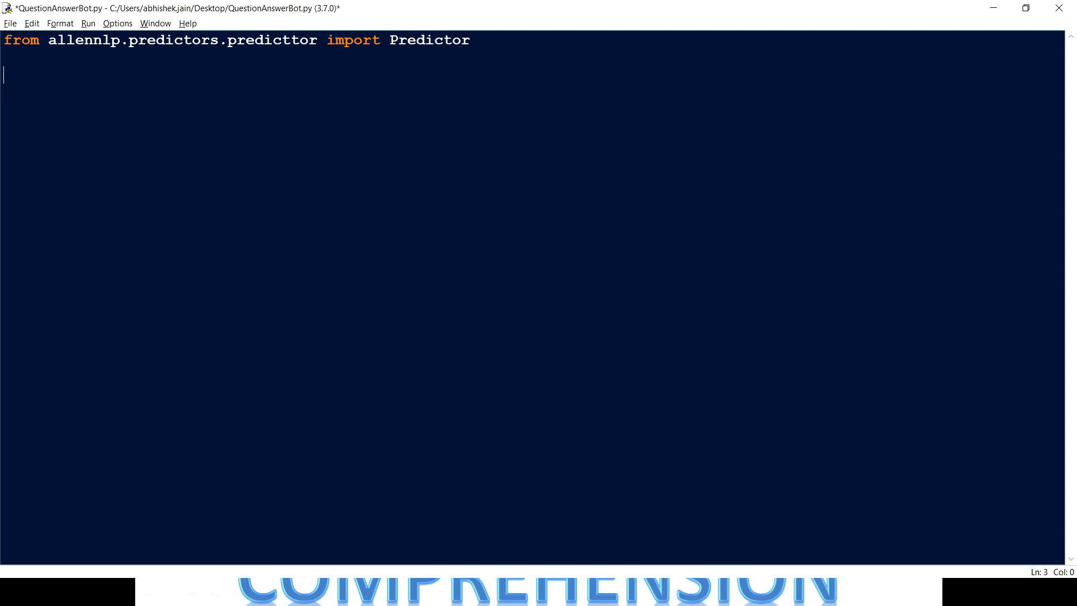
- Add Predictor.from_path("") and place the cursor inside the quotes for the BiDAF model URL
type("P")
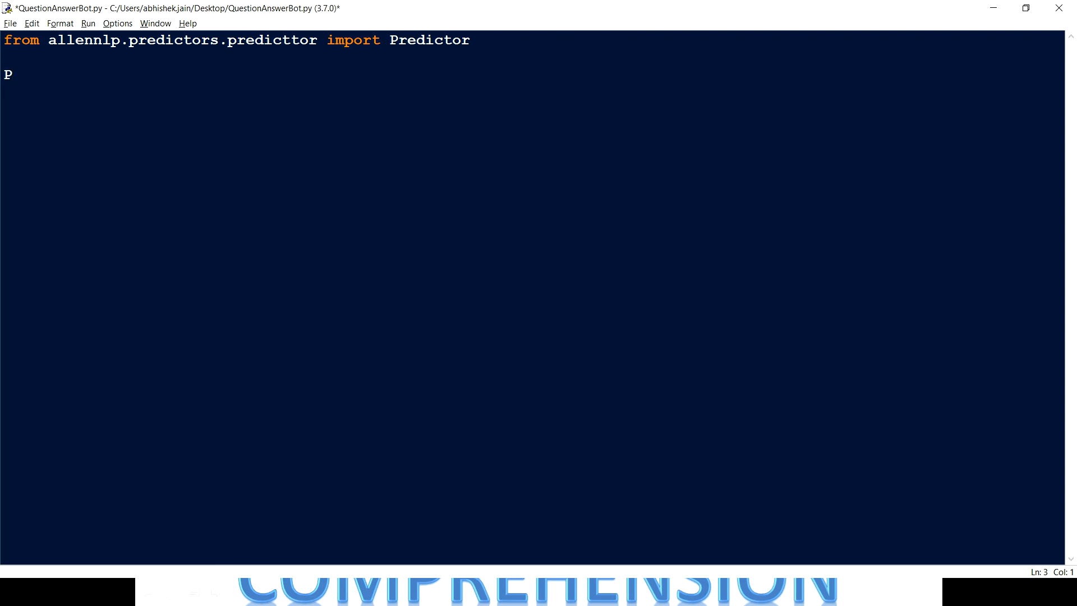
type("redictor.fro")
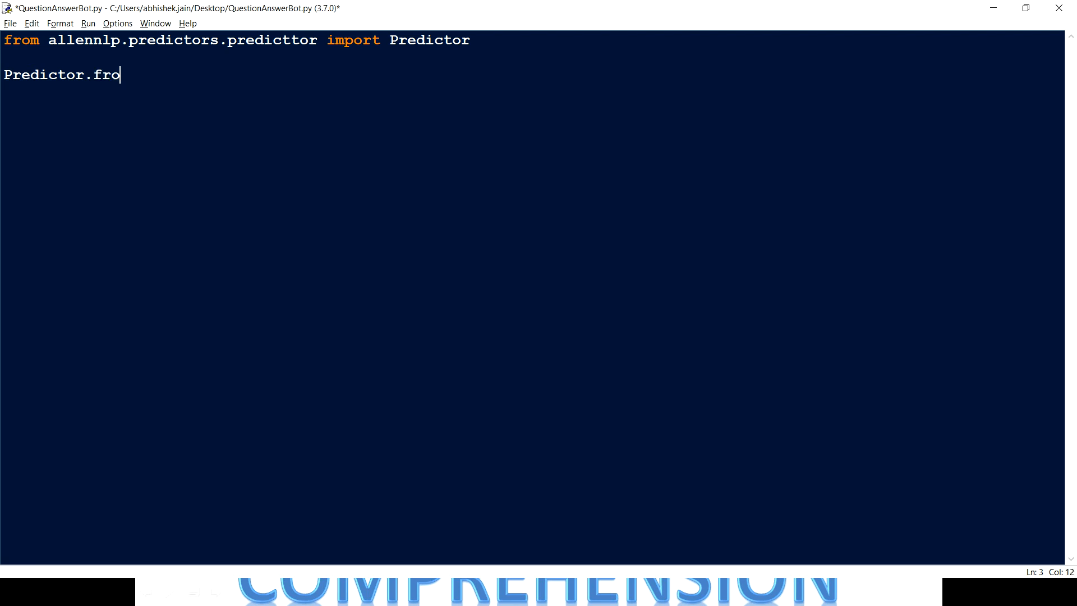
type("m")
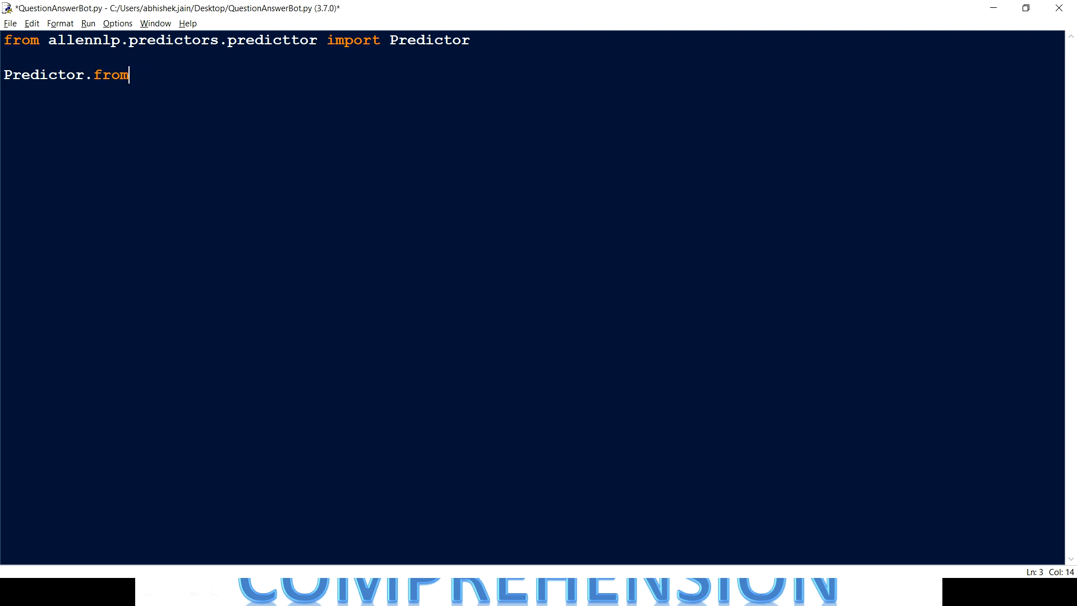
type("_path()")
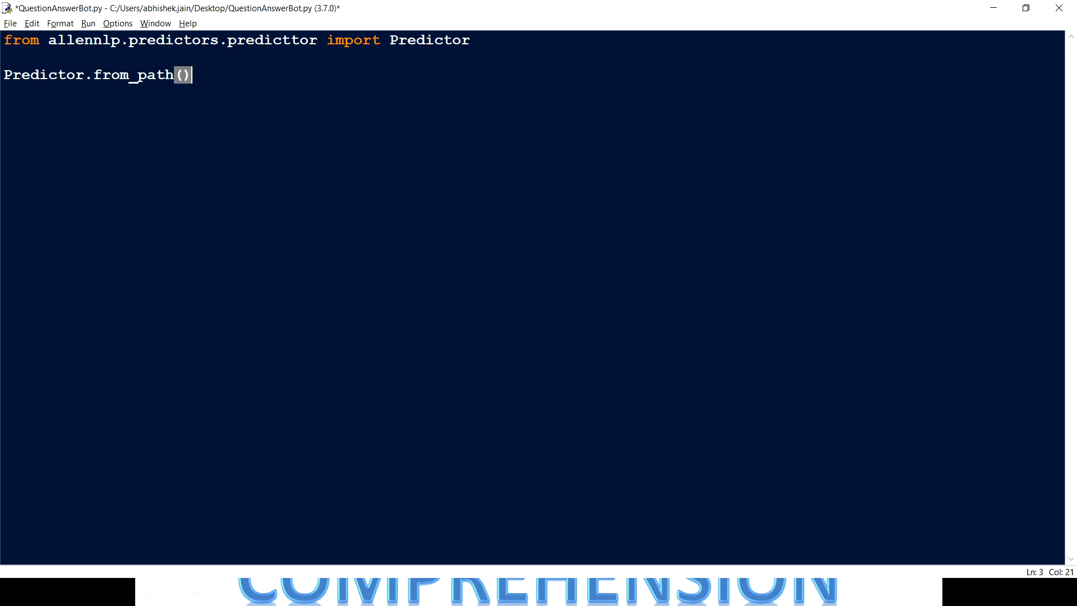
type("\"\"")
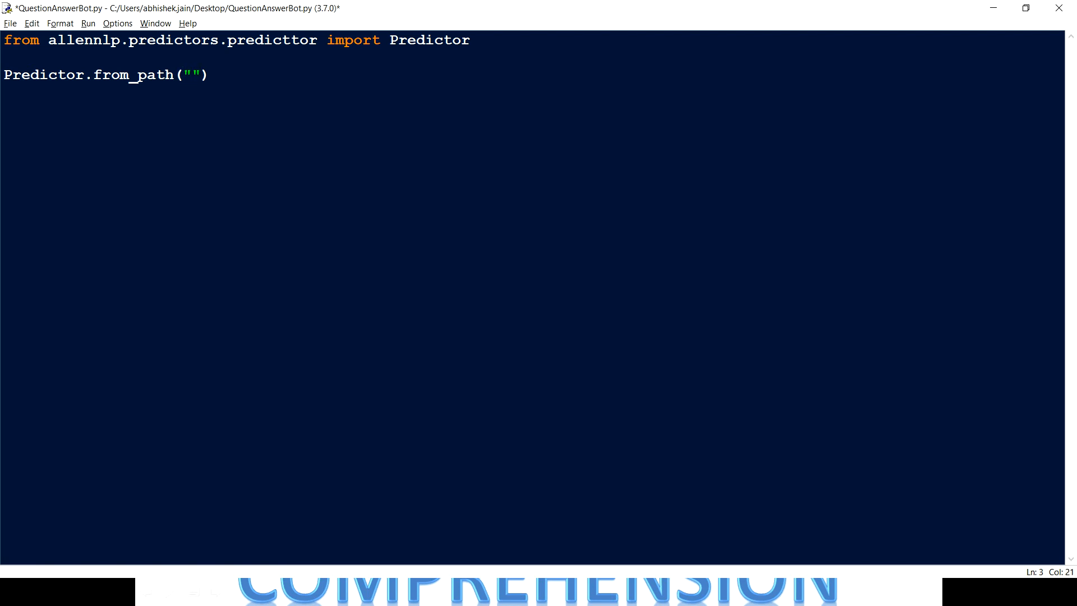
left_click(191, 75)
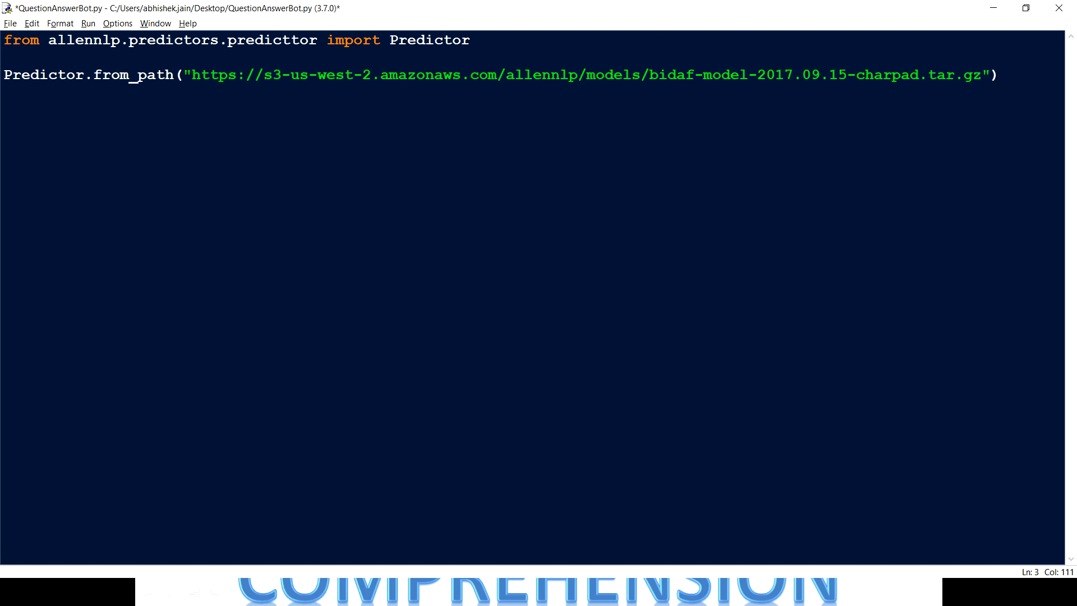
- Start a new line with a predictor.predict() call below the loader line
type("predcitor =")
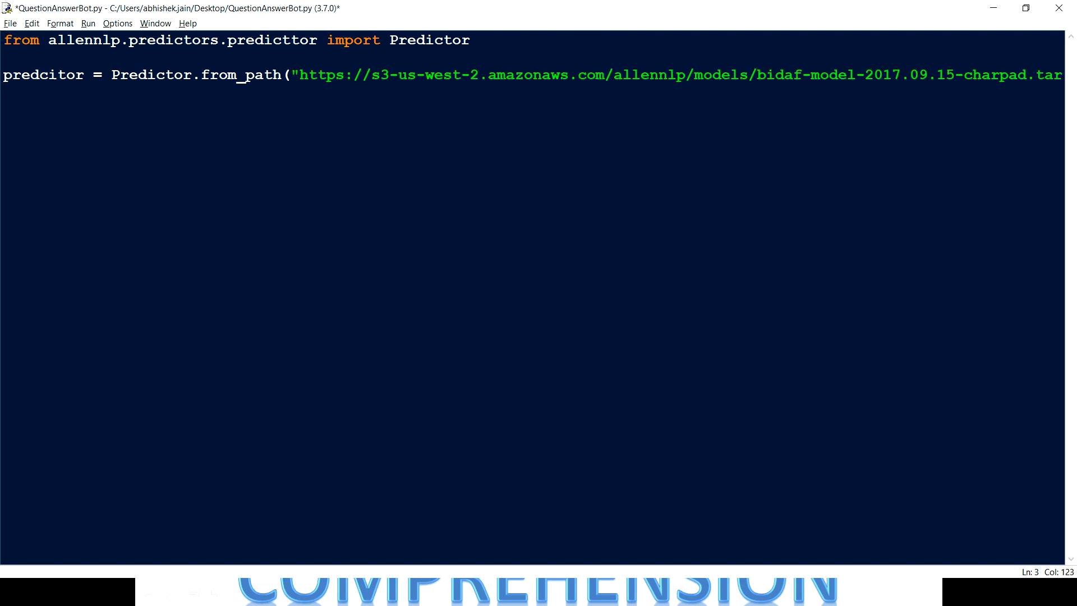
key("Enter")
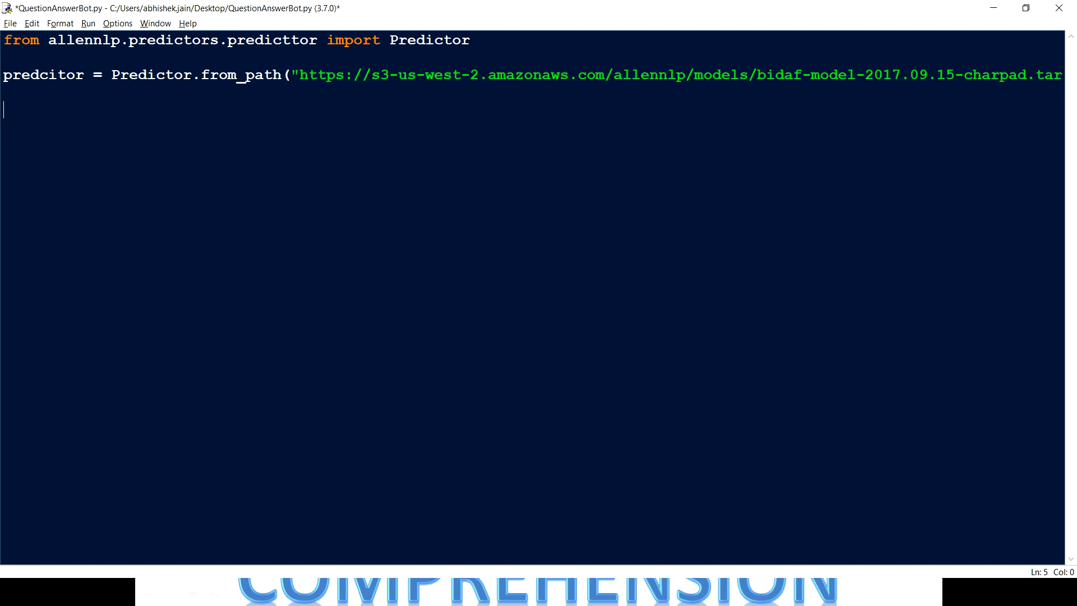
type("pred")
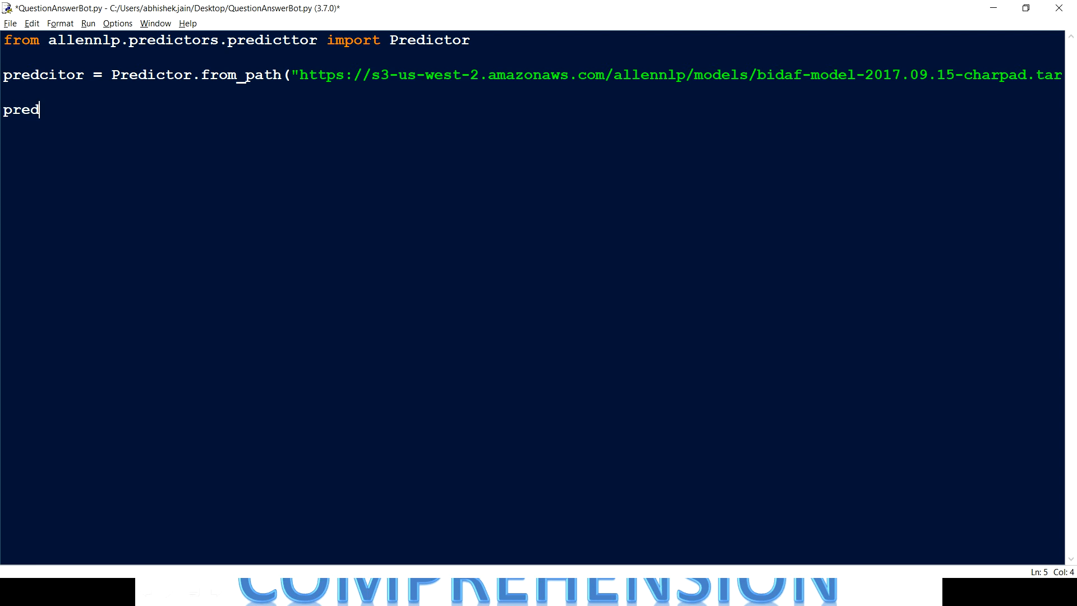
type("ictor")
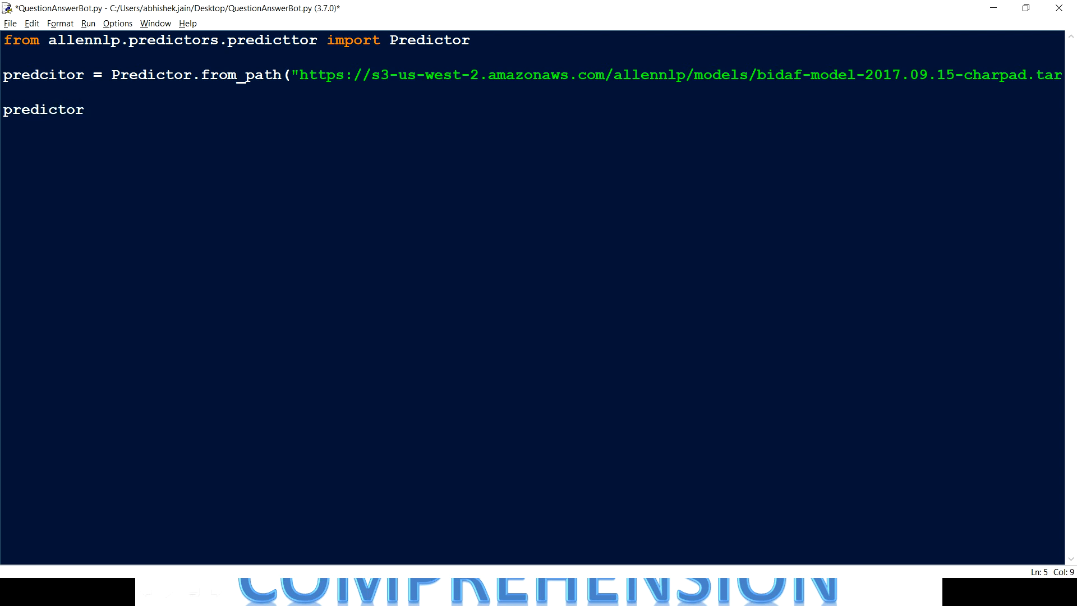
type(".predic")
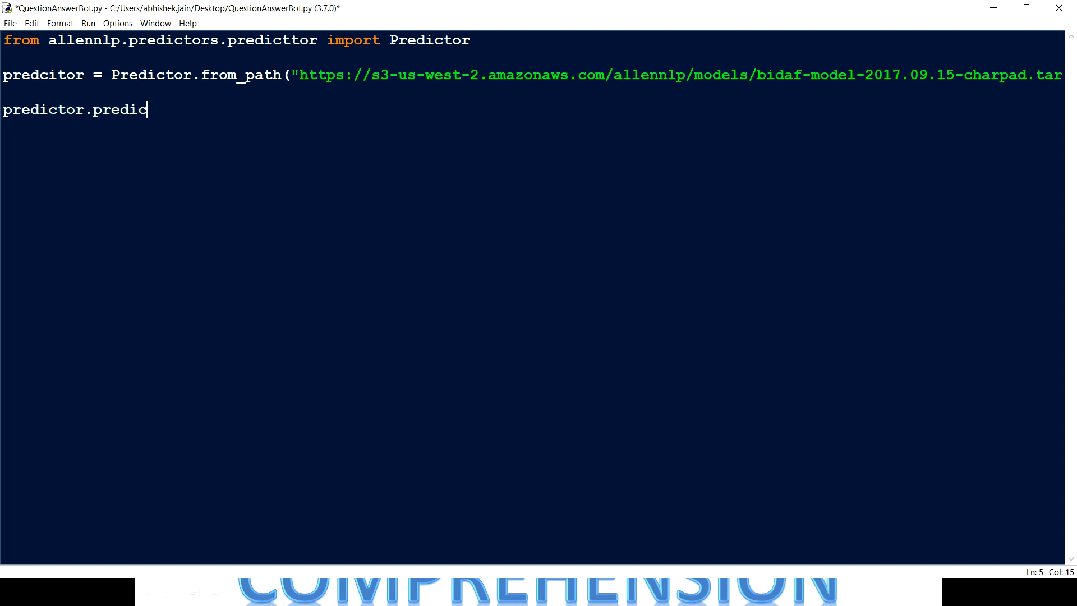
type("t()")
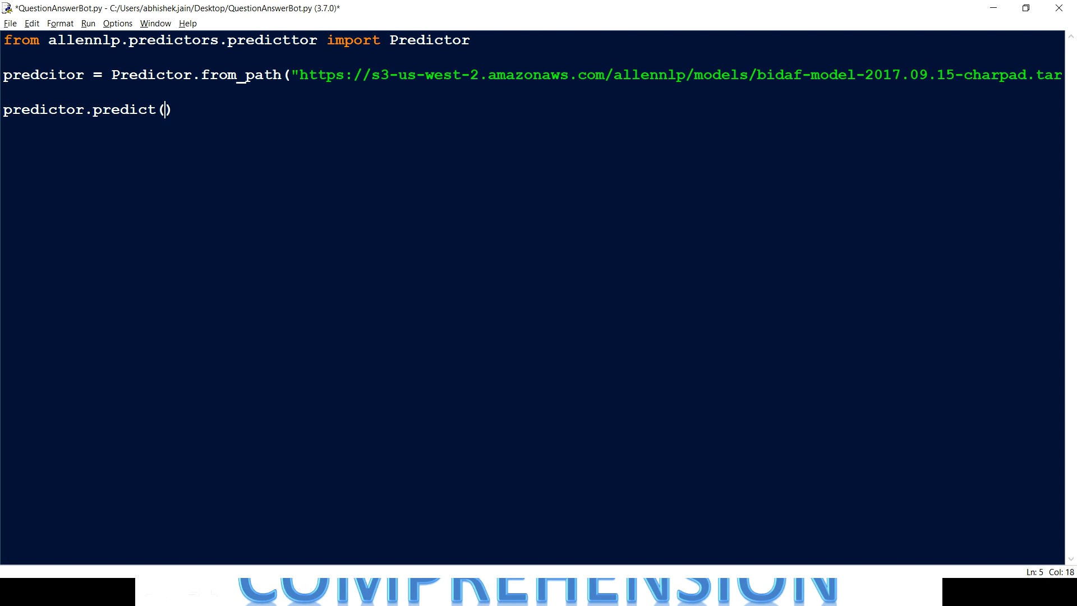
- Give predict the passage= and question= arguments and begin a passage variable above it
type("passage")
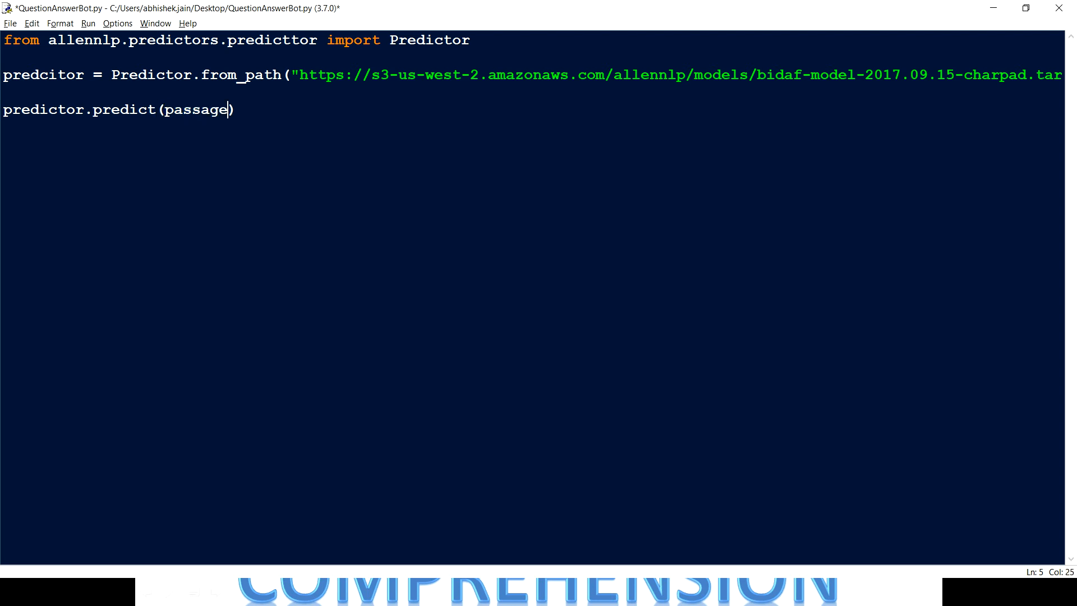
type("=")
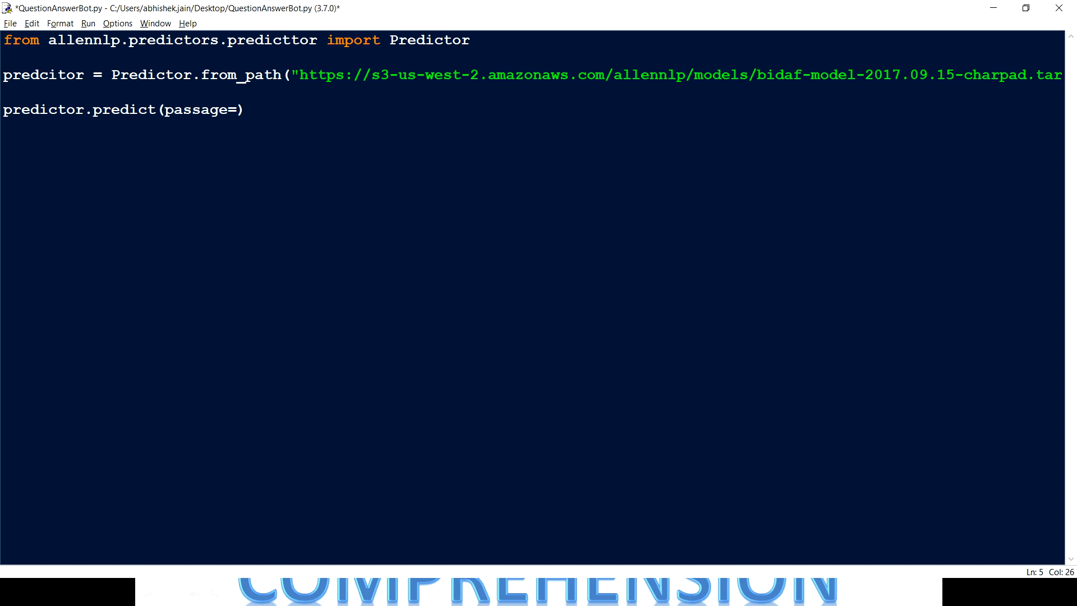
type(", question")
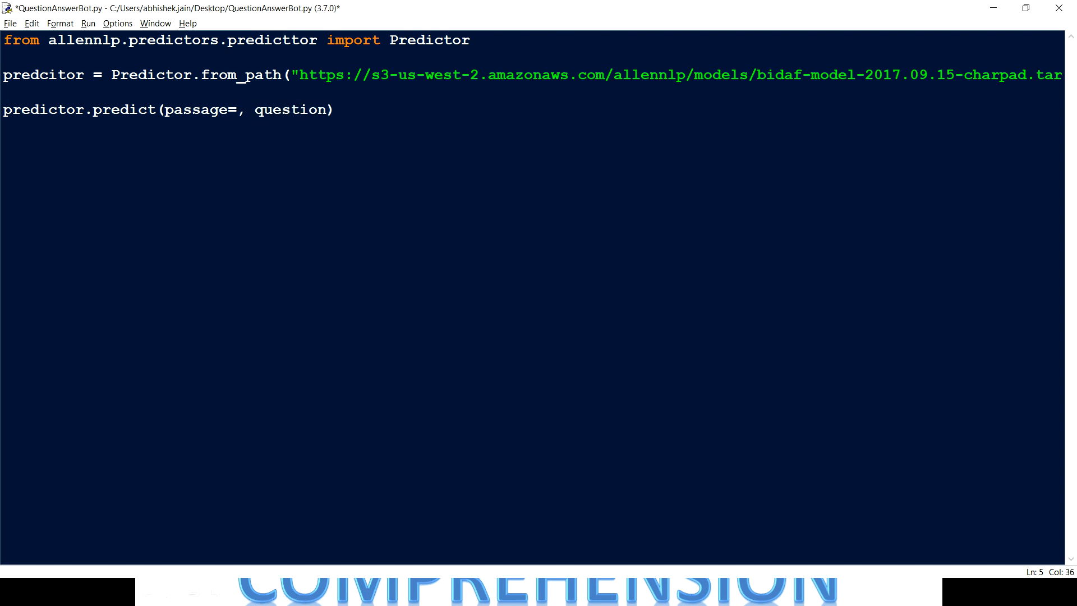
type("=")
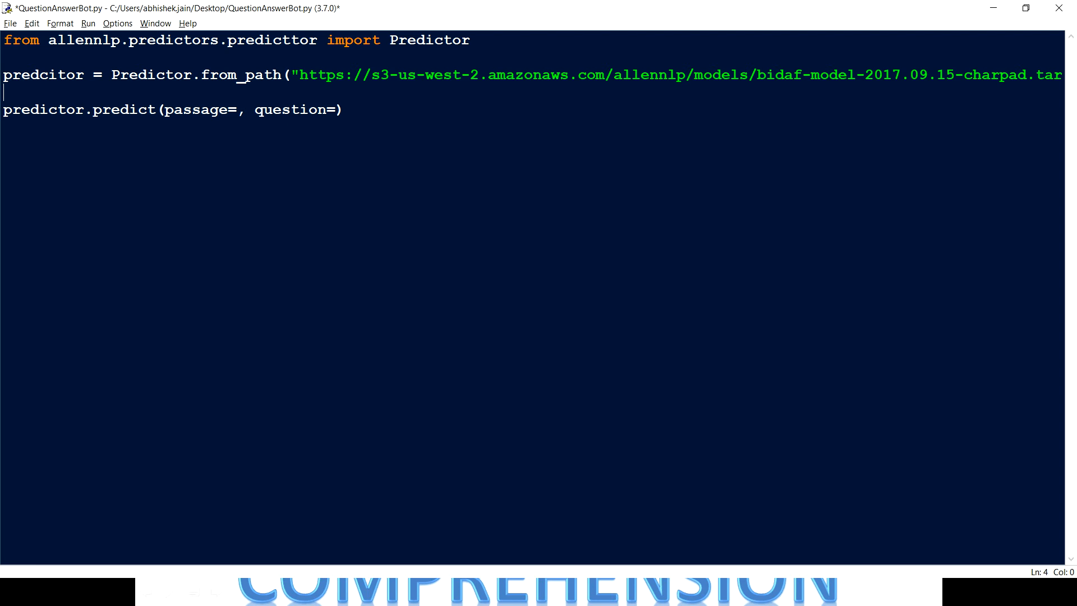
type("passag")
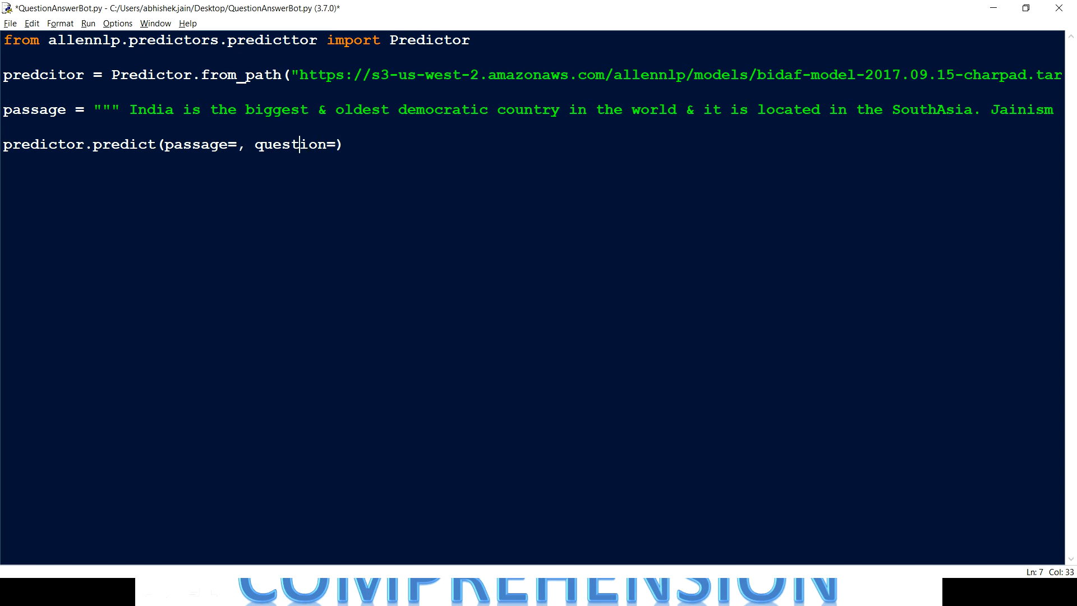
- Pass passage=passage and question "Which country has oldest democracy in the world?", then add blank lines
type("passage")
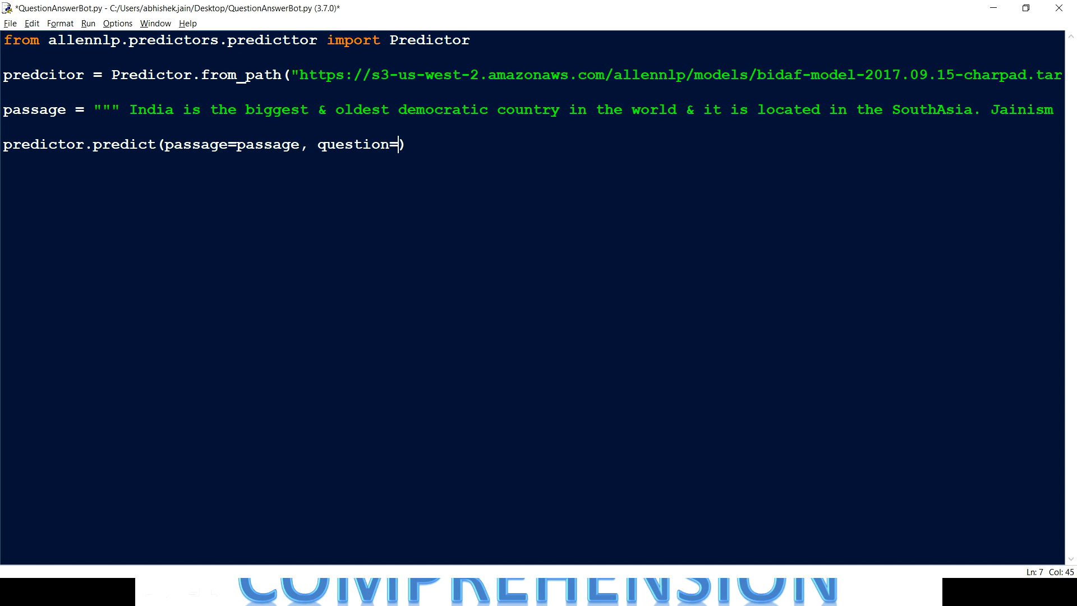
type("\"\"")
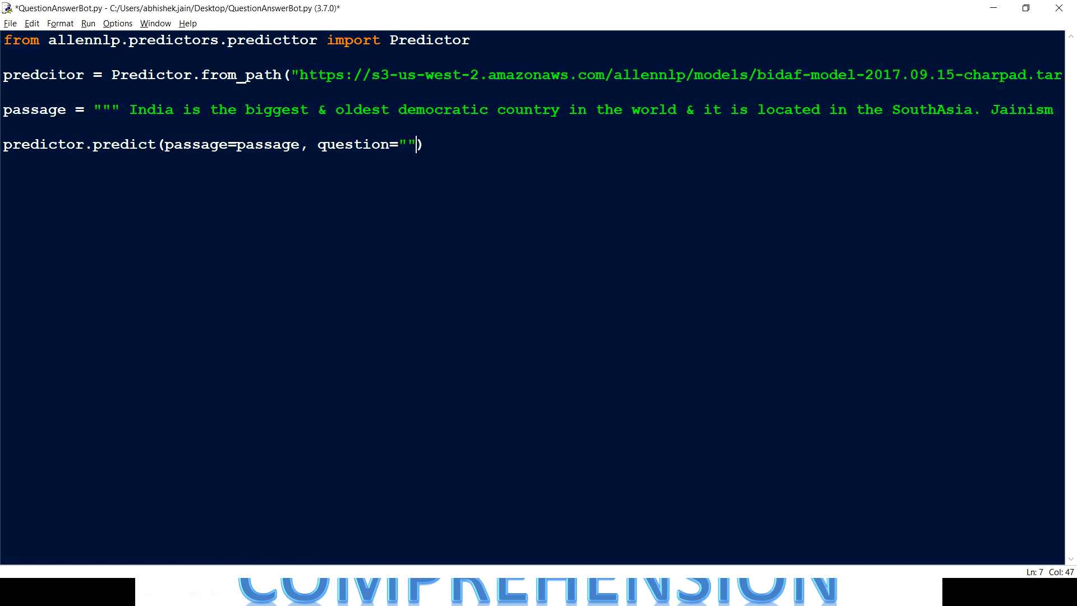
type("Which country has oldest democracy in the world?")
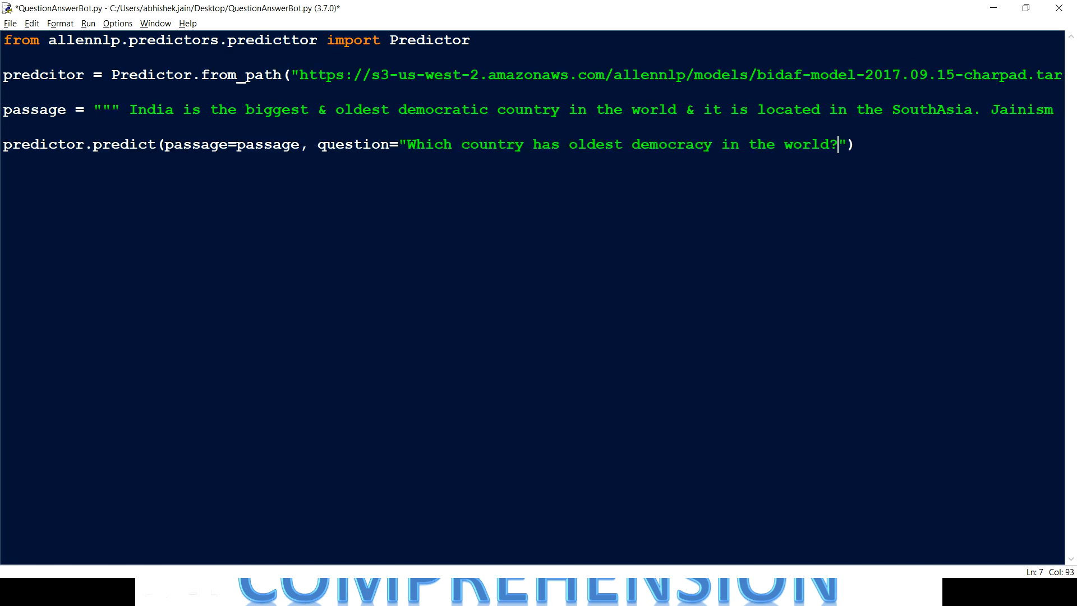
key("enter")
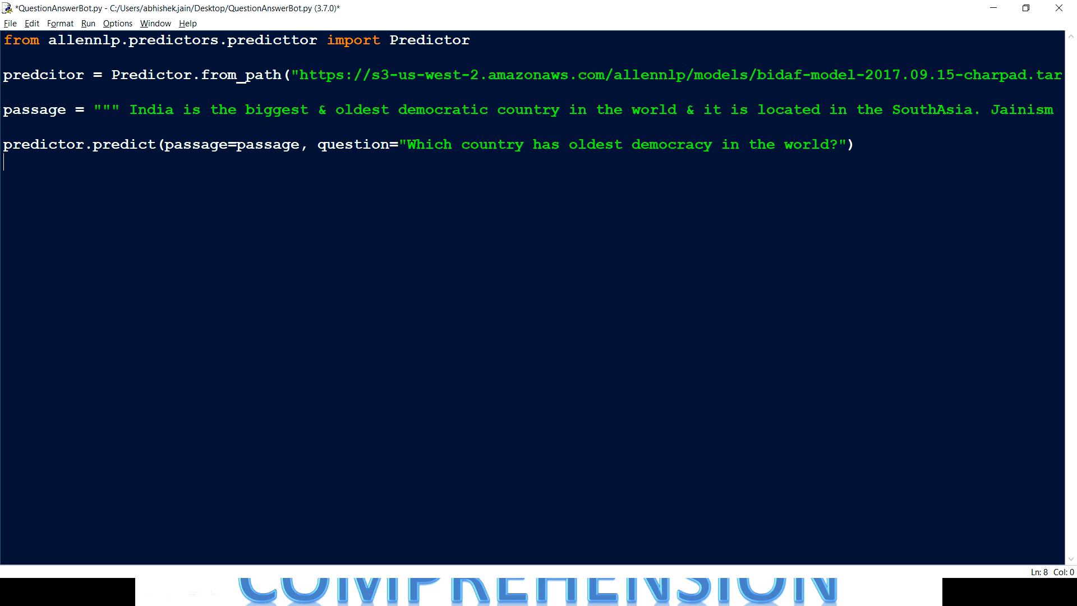
key("enter")
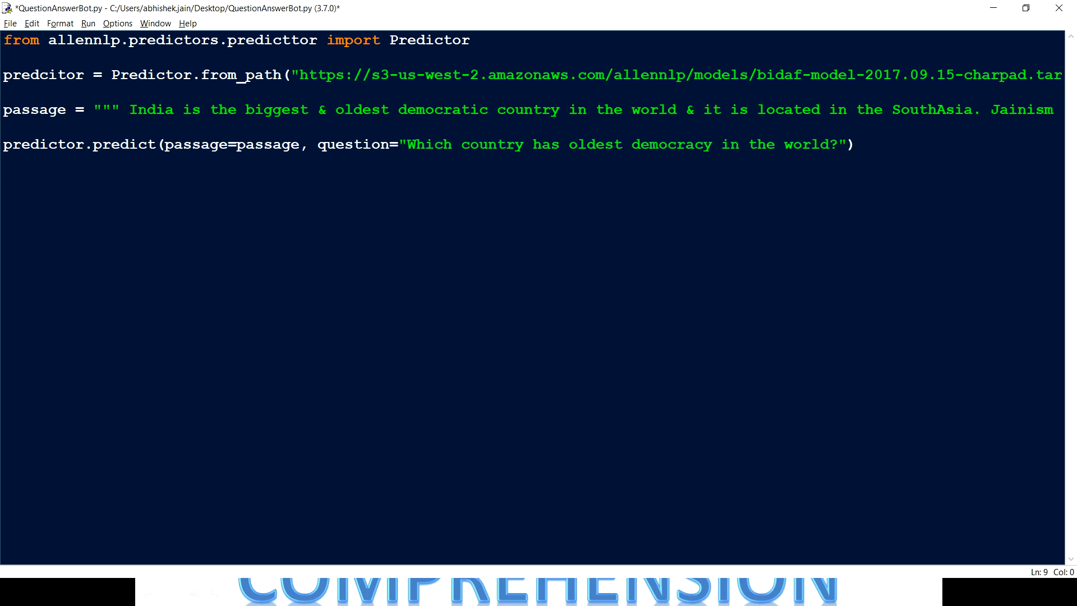
- Store the prediction in result, add print(result), save and run the script
type("print(Res")
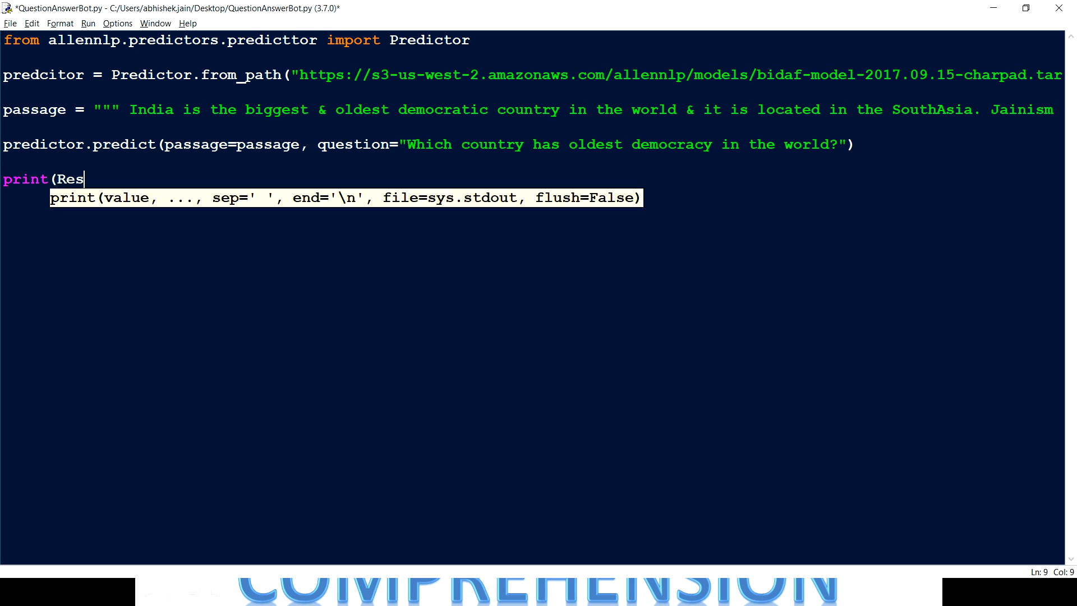
type("ult)")
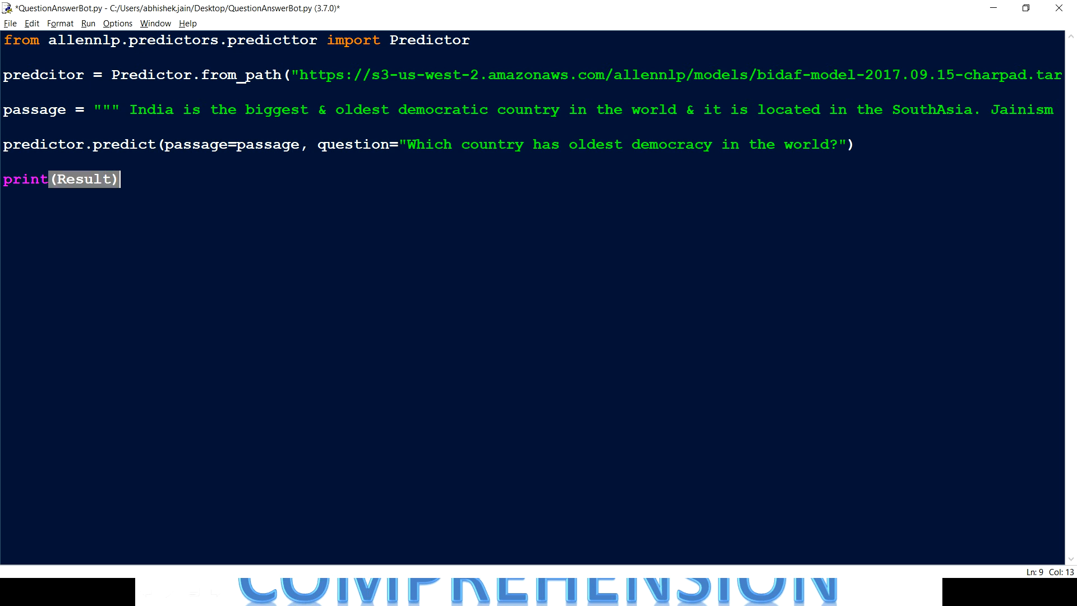
type("result =")
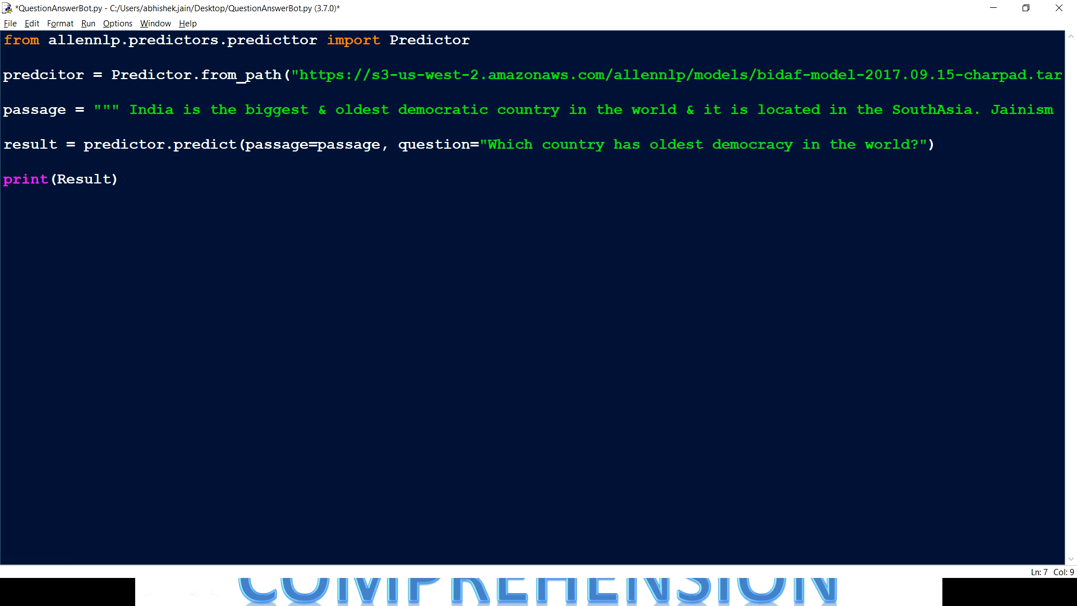
key("Backspace")
type("r")
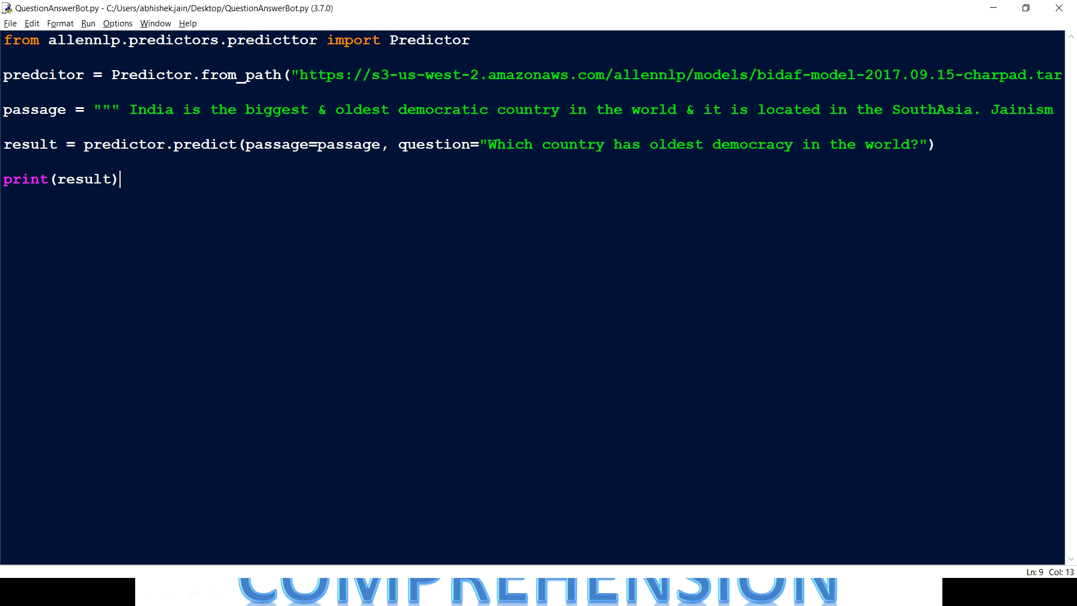
key("F5")
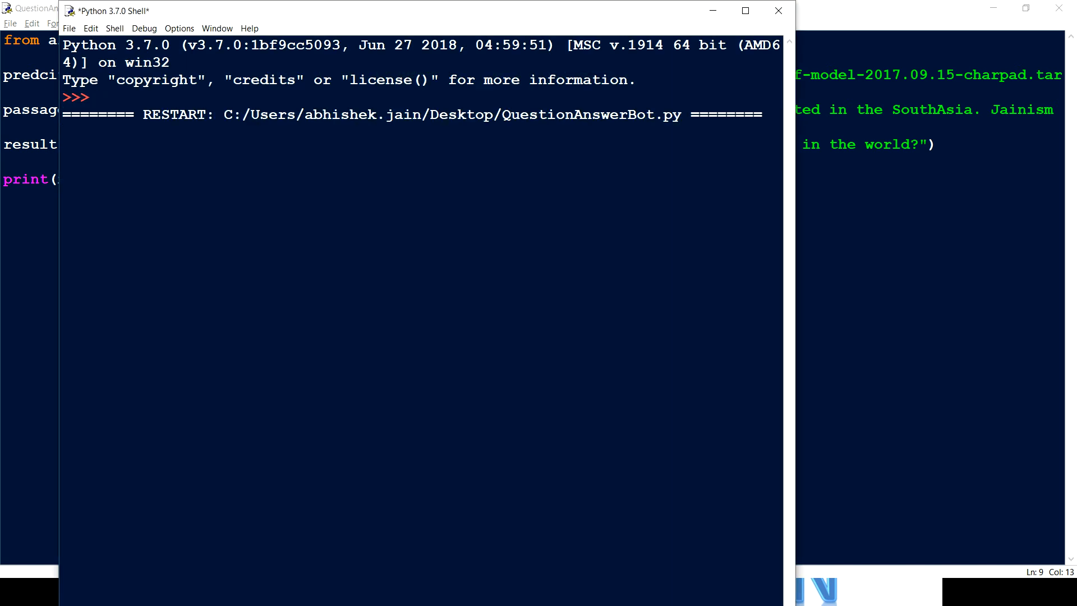
- Rerun the script and select the name the traceback reports as undefined
key("F5")
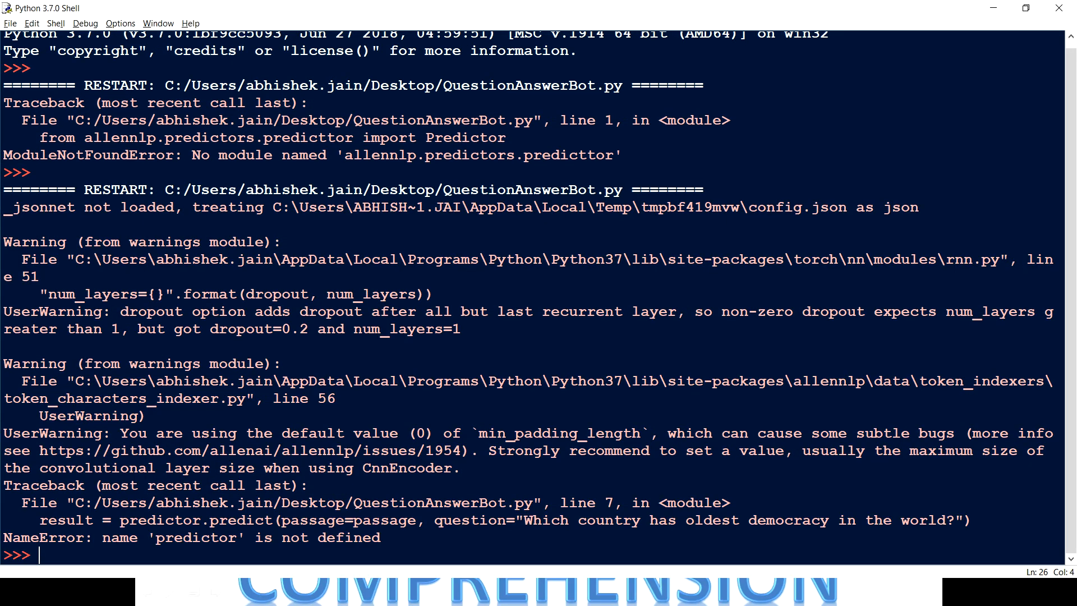
double_click(195, 538)
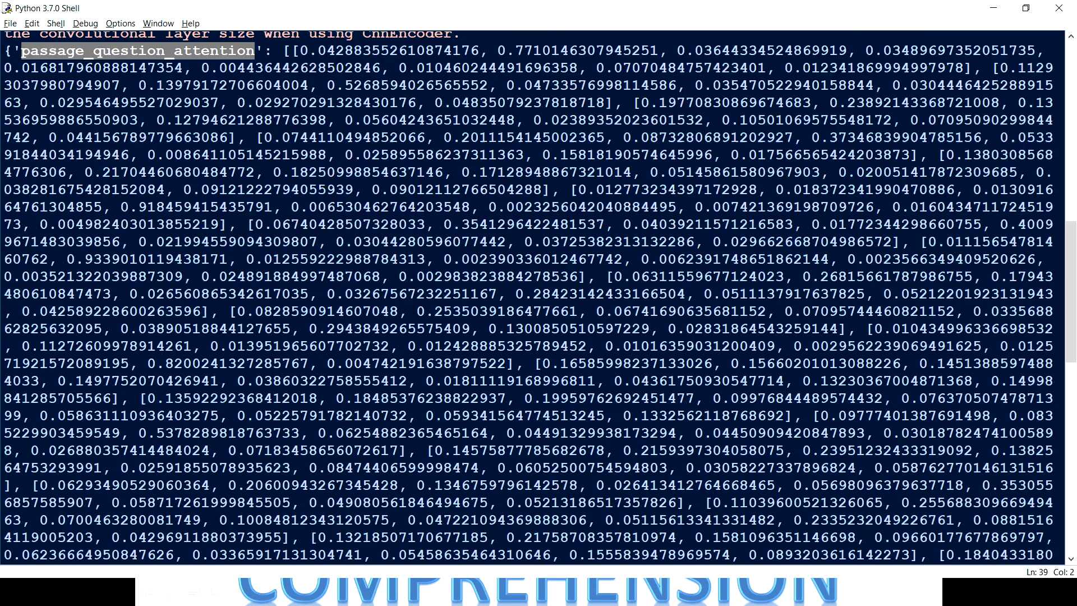
- Scroll the shell output and mark the best_span_str key showing 'India'
scroll("down", 3)
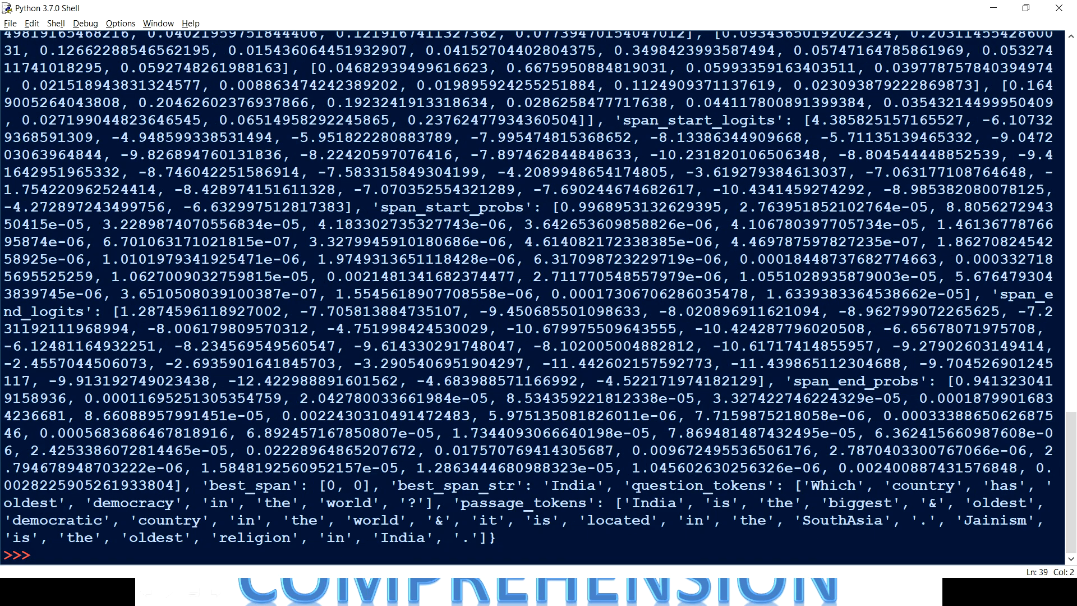
double_click(429, 486)
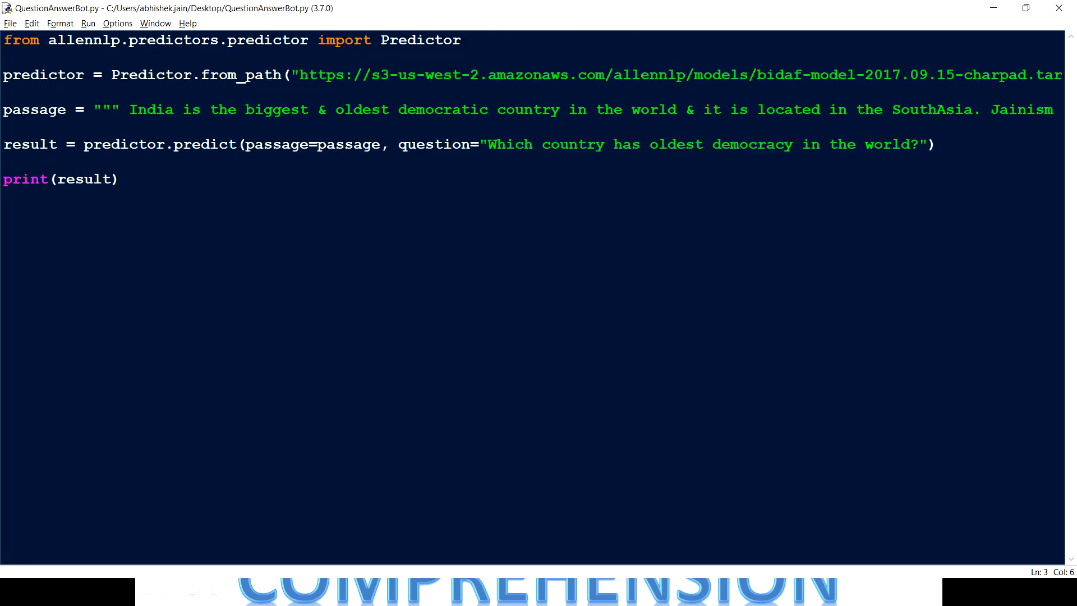
- Change the print to result['best_span_str'], checking the key against the shell output
type("[]")
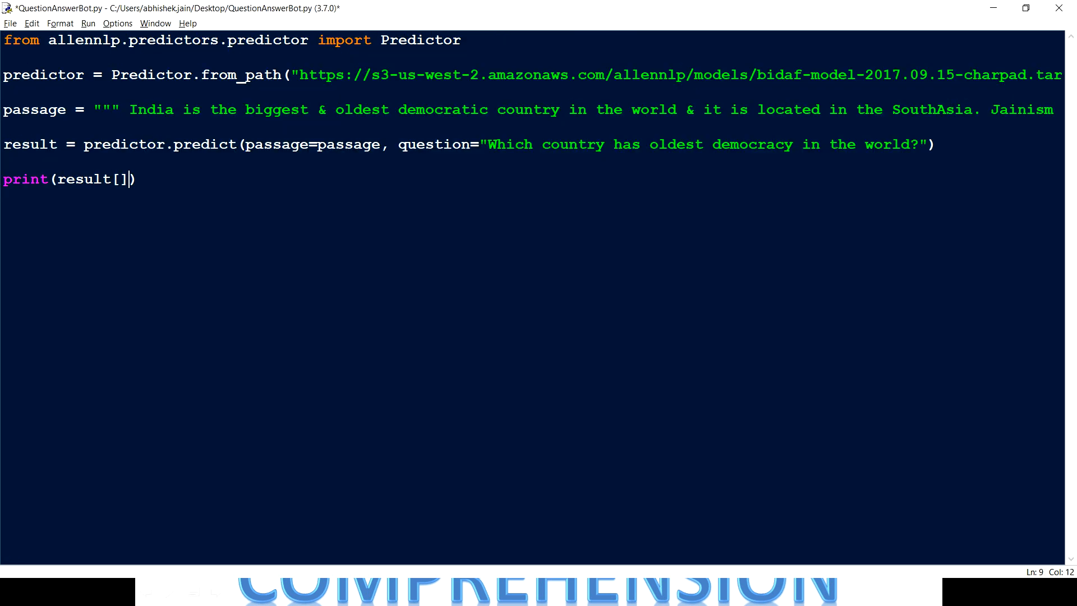
type("'best_span_str'")
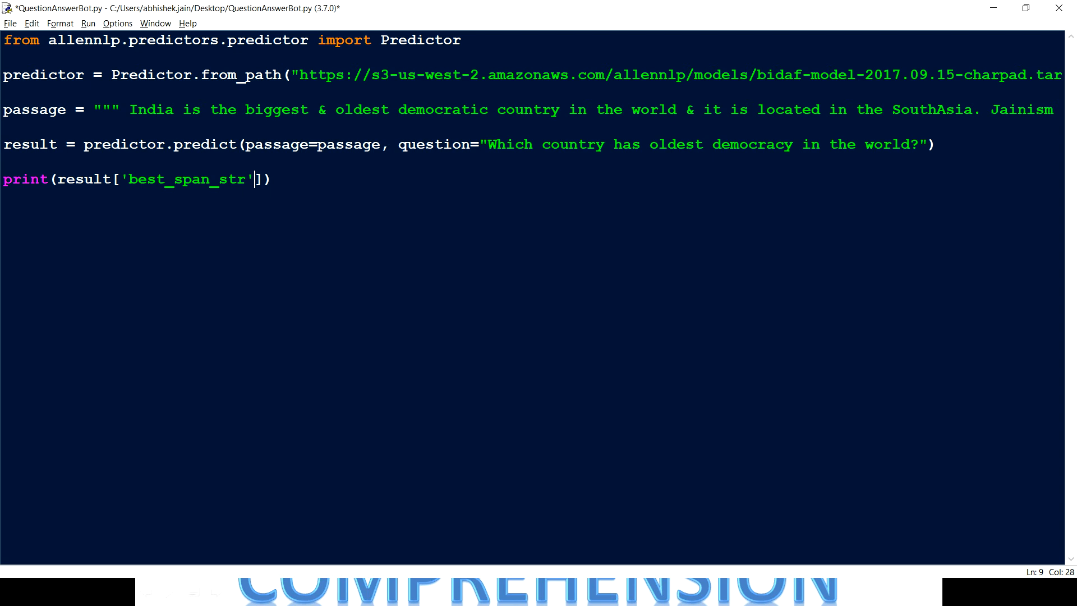
key("F5")
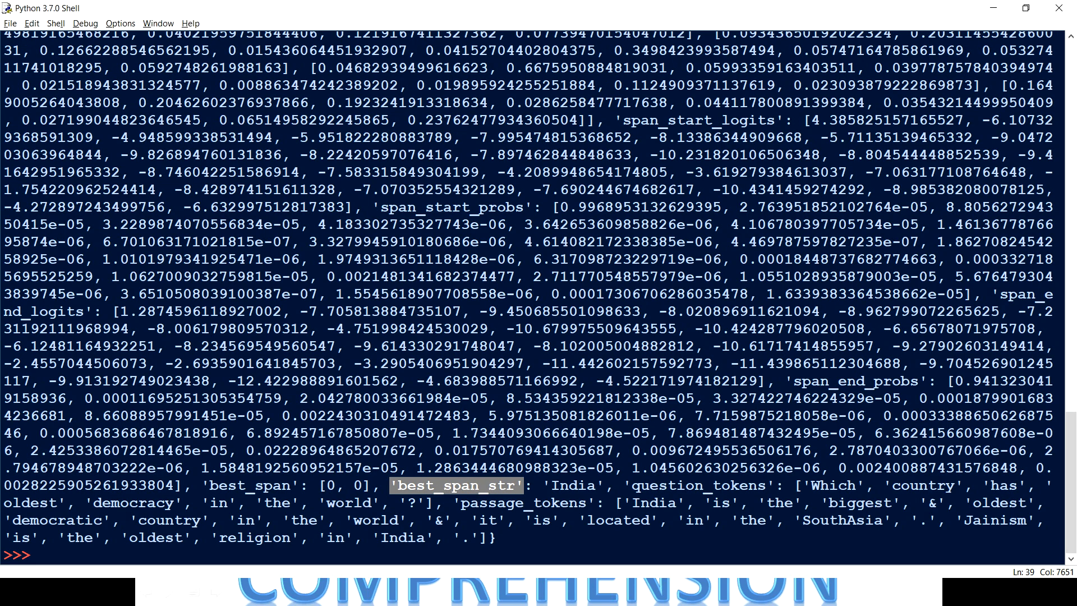
key("F5")
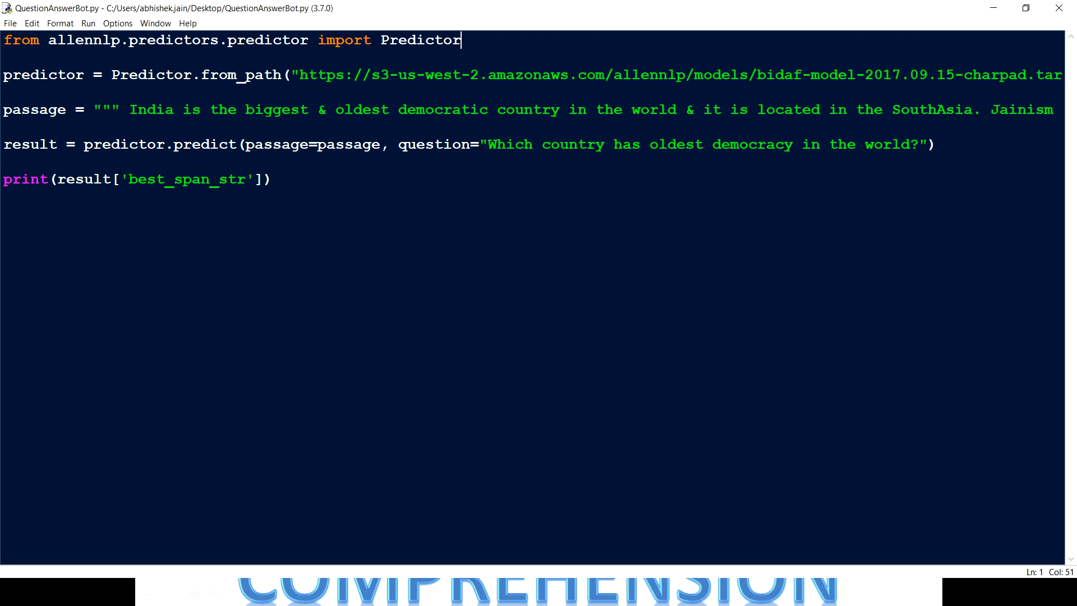
- Add 'import sys' for warning suppression and replace the question with 'Which is oldest religion in India'
type("import sys")
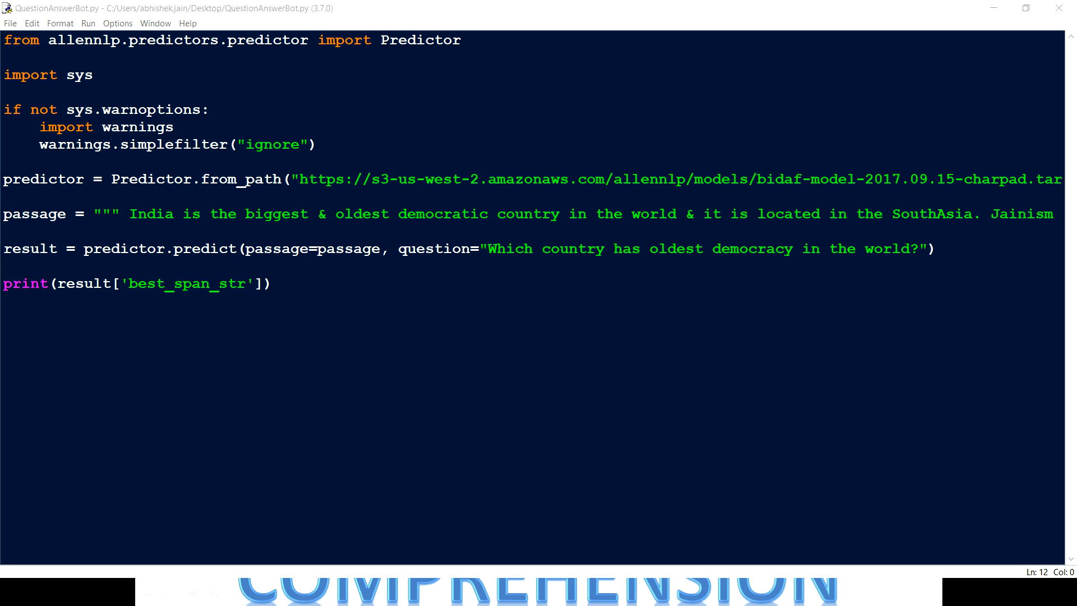
left_click_drag(487, 249, 730, 249)
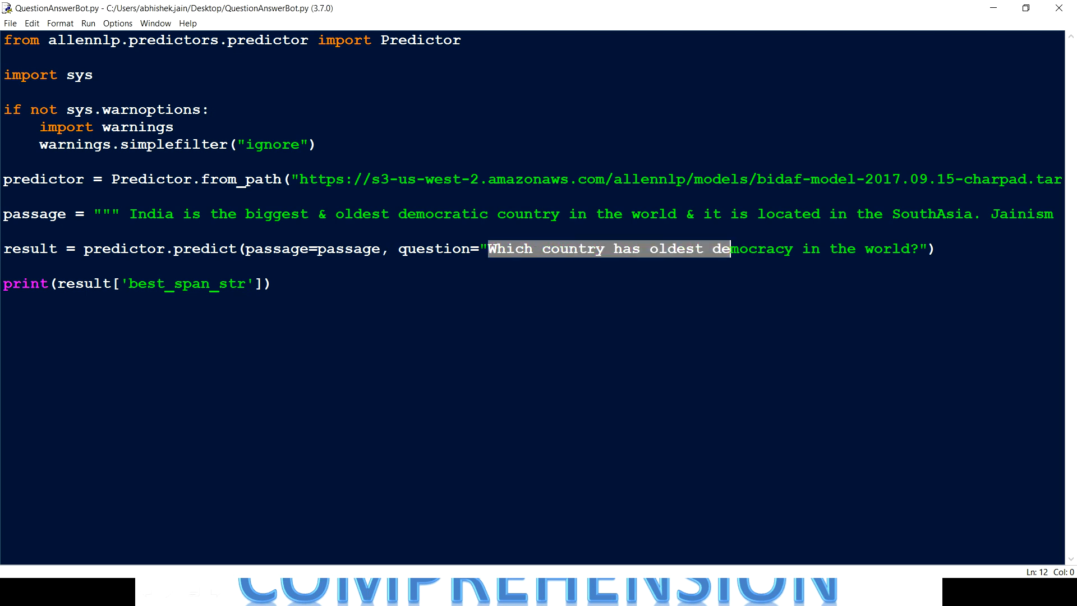
type("Which is oldest religion in India")
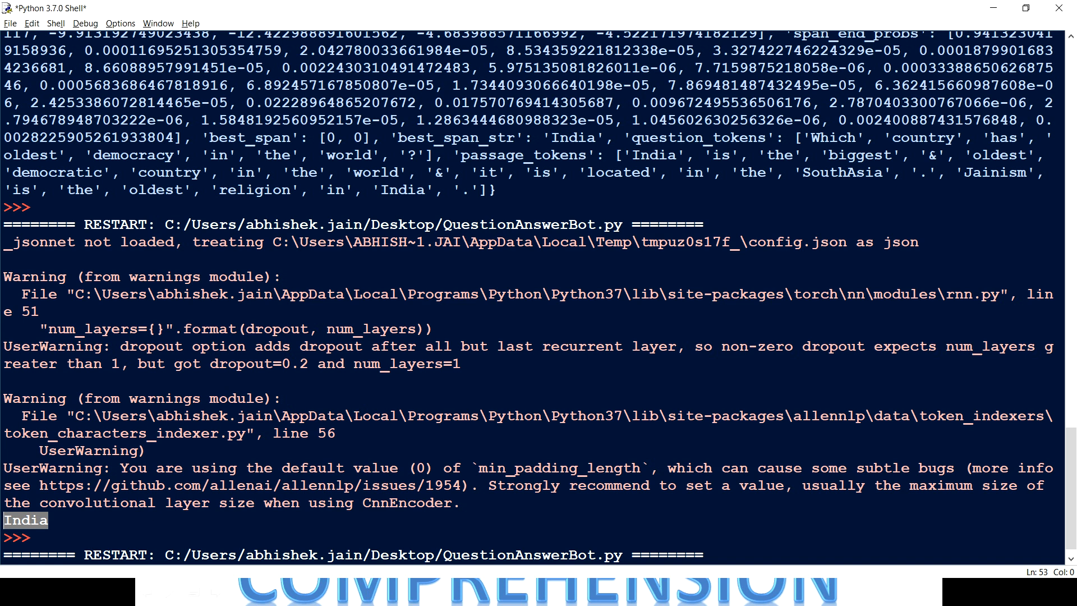
- Run the script with F5 so the shell answers the oldest-religion-in-India question
key("F5")
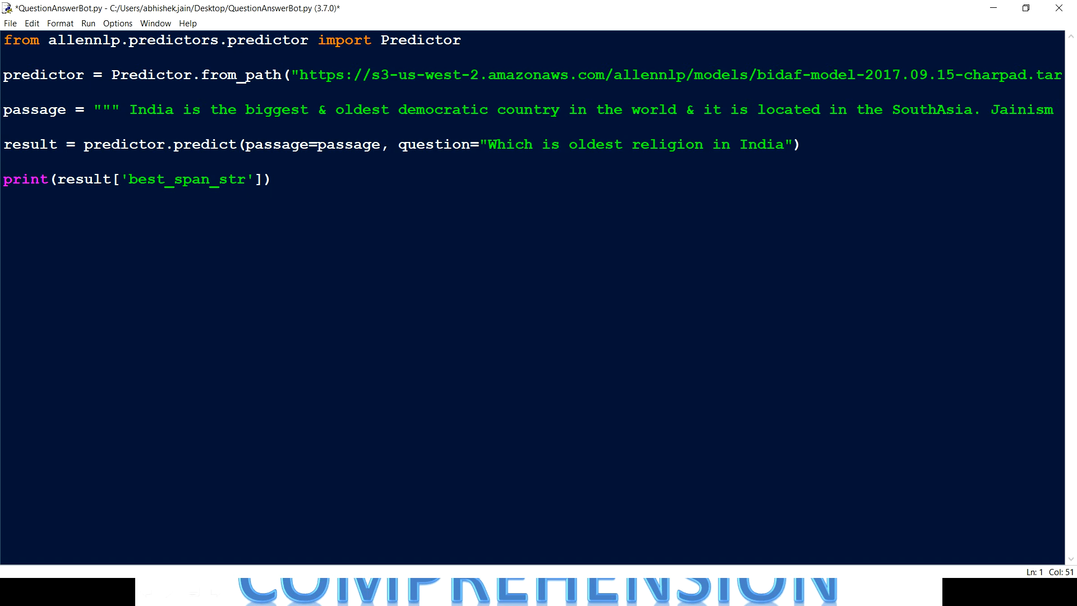
left_click(461, 40)
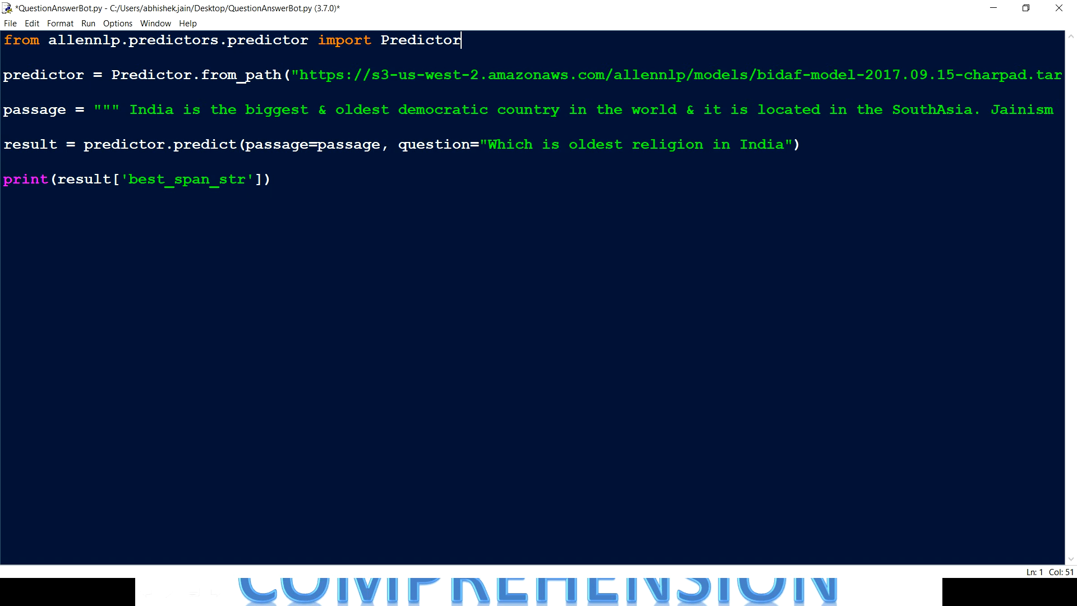